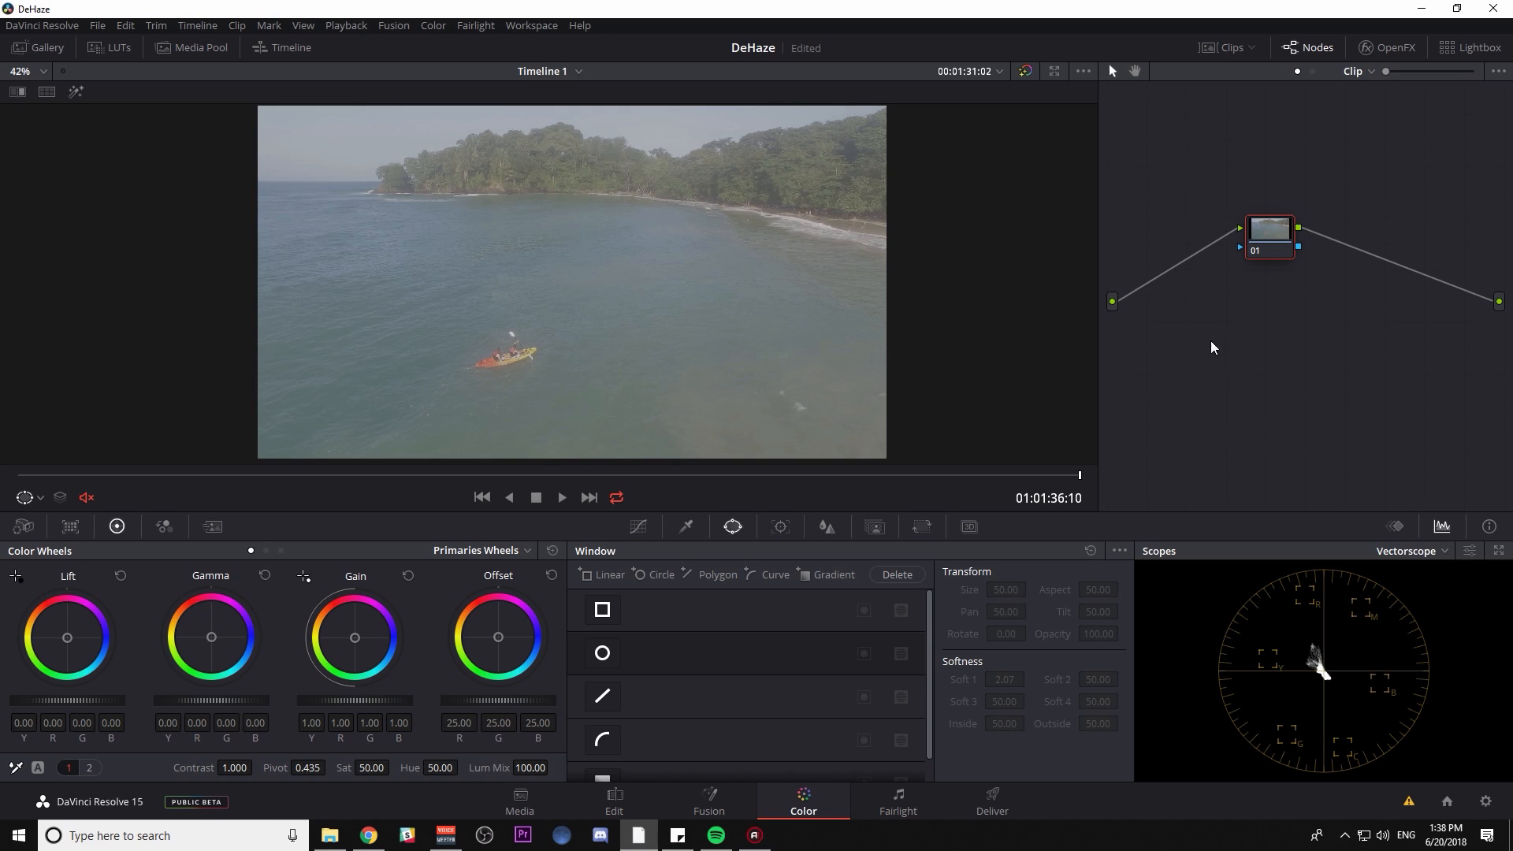
pyautogui.moveTo(871, 355)
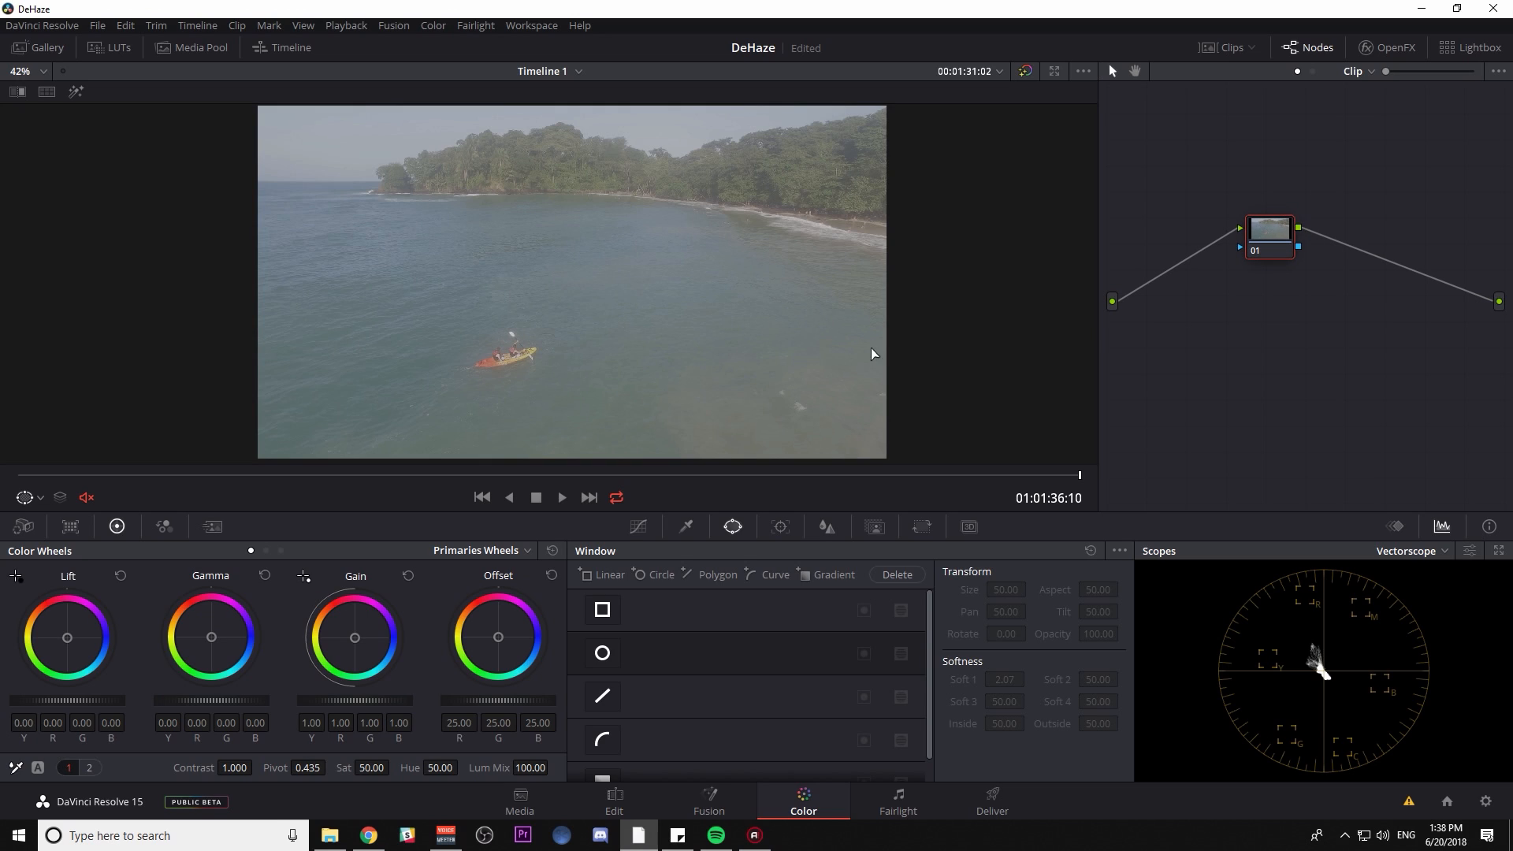
pyautogui.moveTo(911, 358)
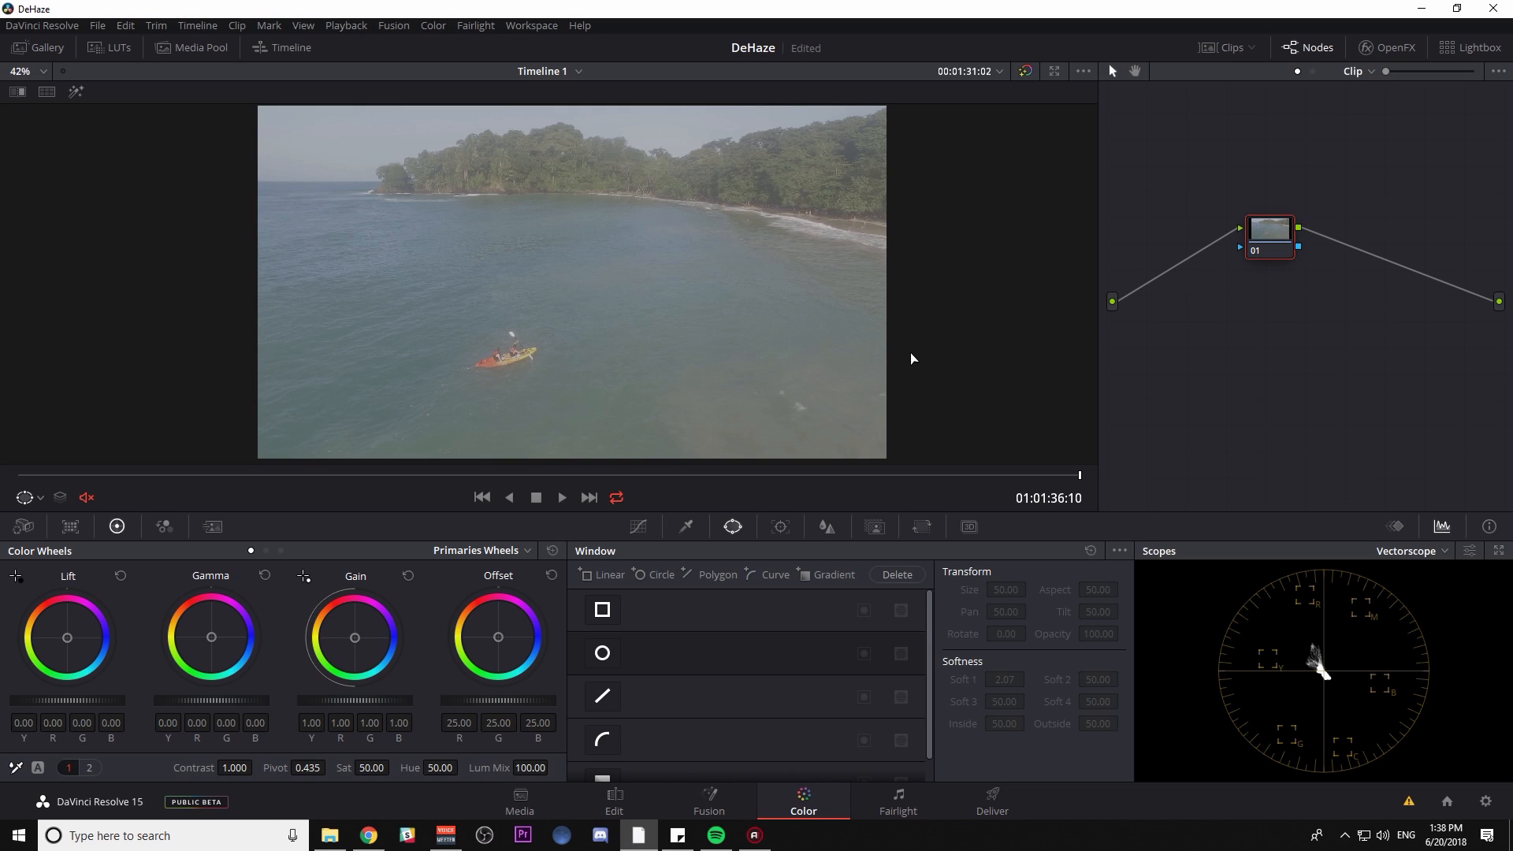
# Apply a corrective LUT on node 02, label it 'LUT', and begin labelling node 01
pyautogui.rightClick(1345, 227)
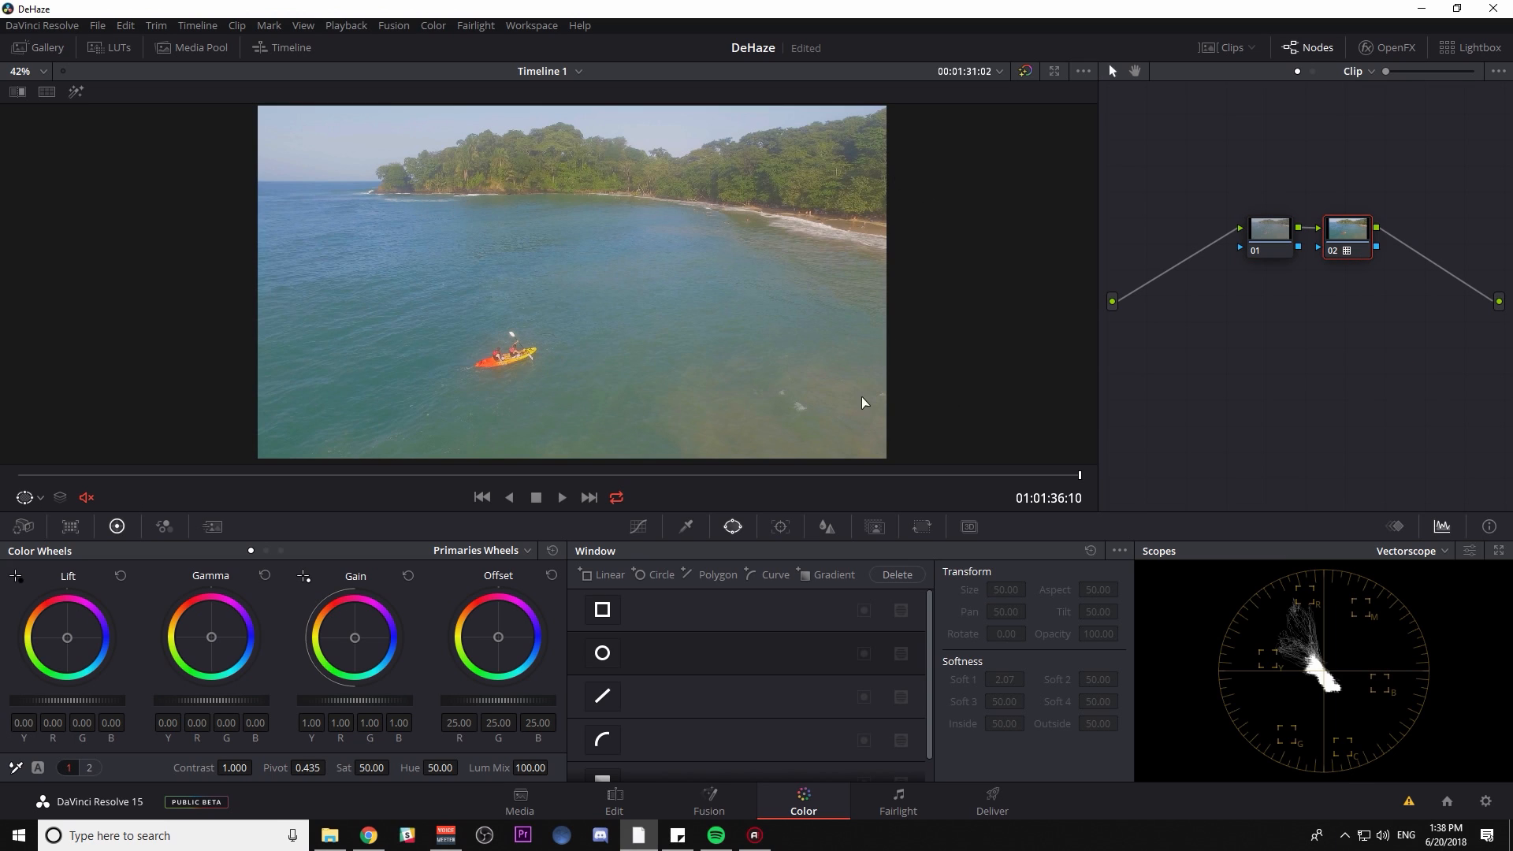
pyautogui.moveTo(876, 397)
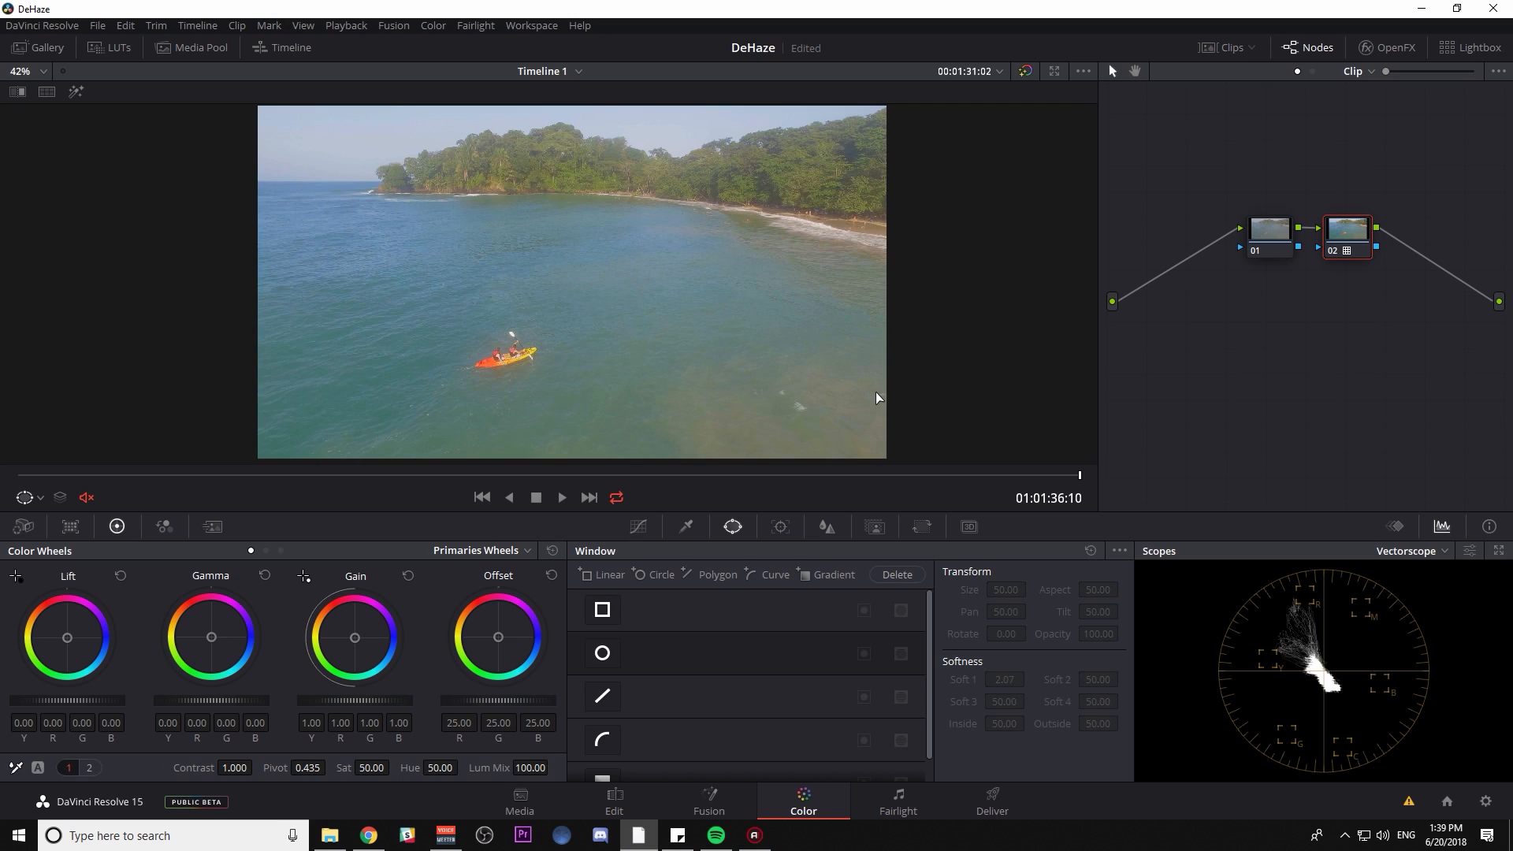
pyautogui.moveTo(651, 357)
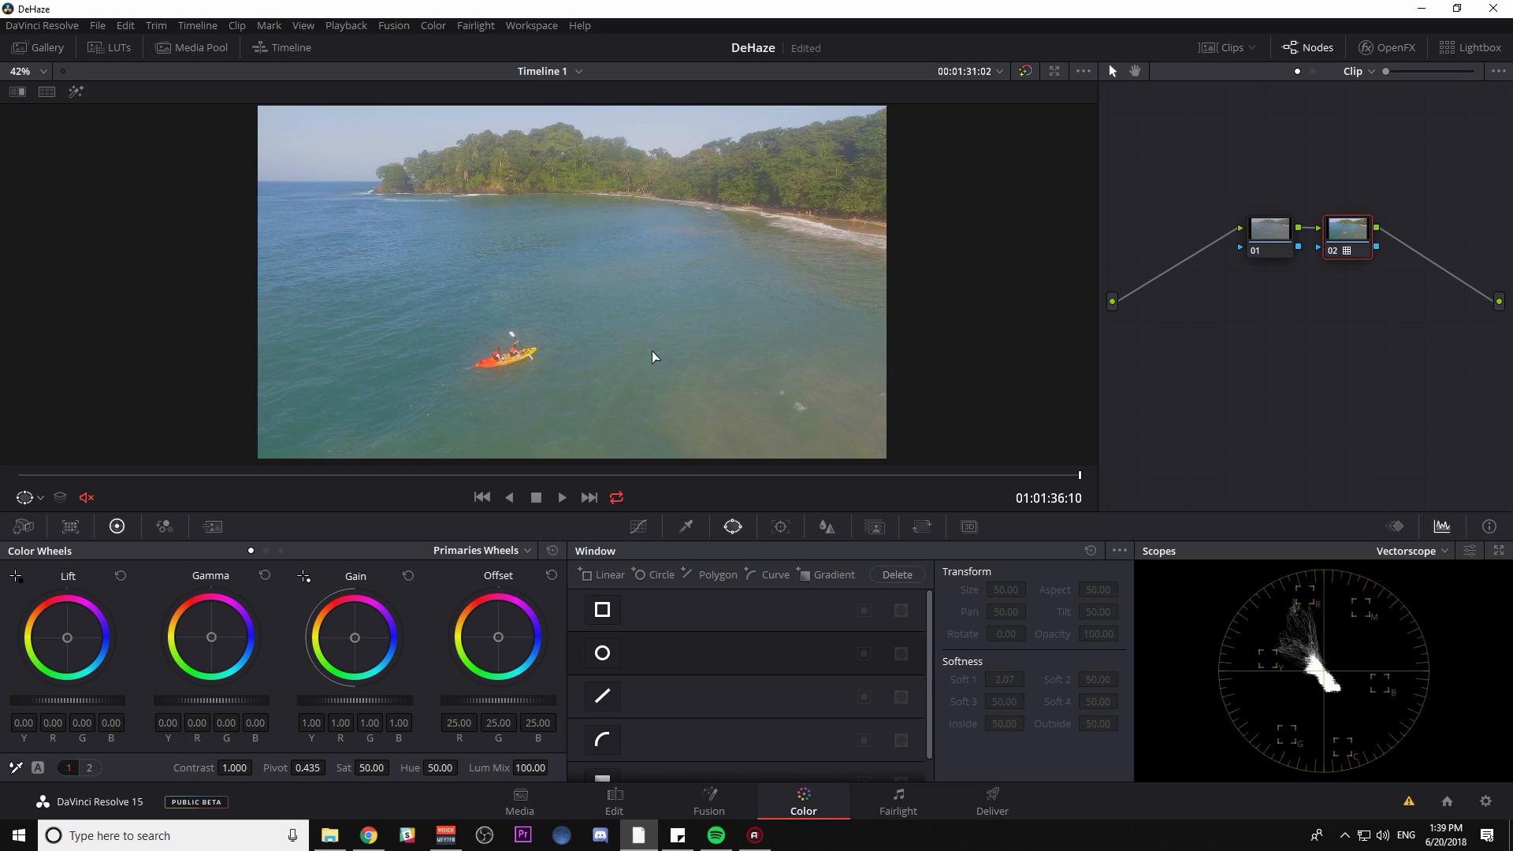
pyautogui.moveTo(853, 342)
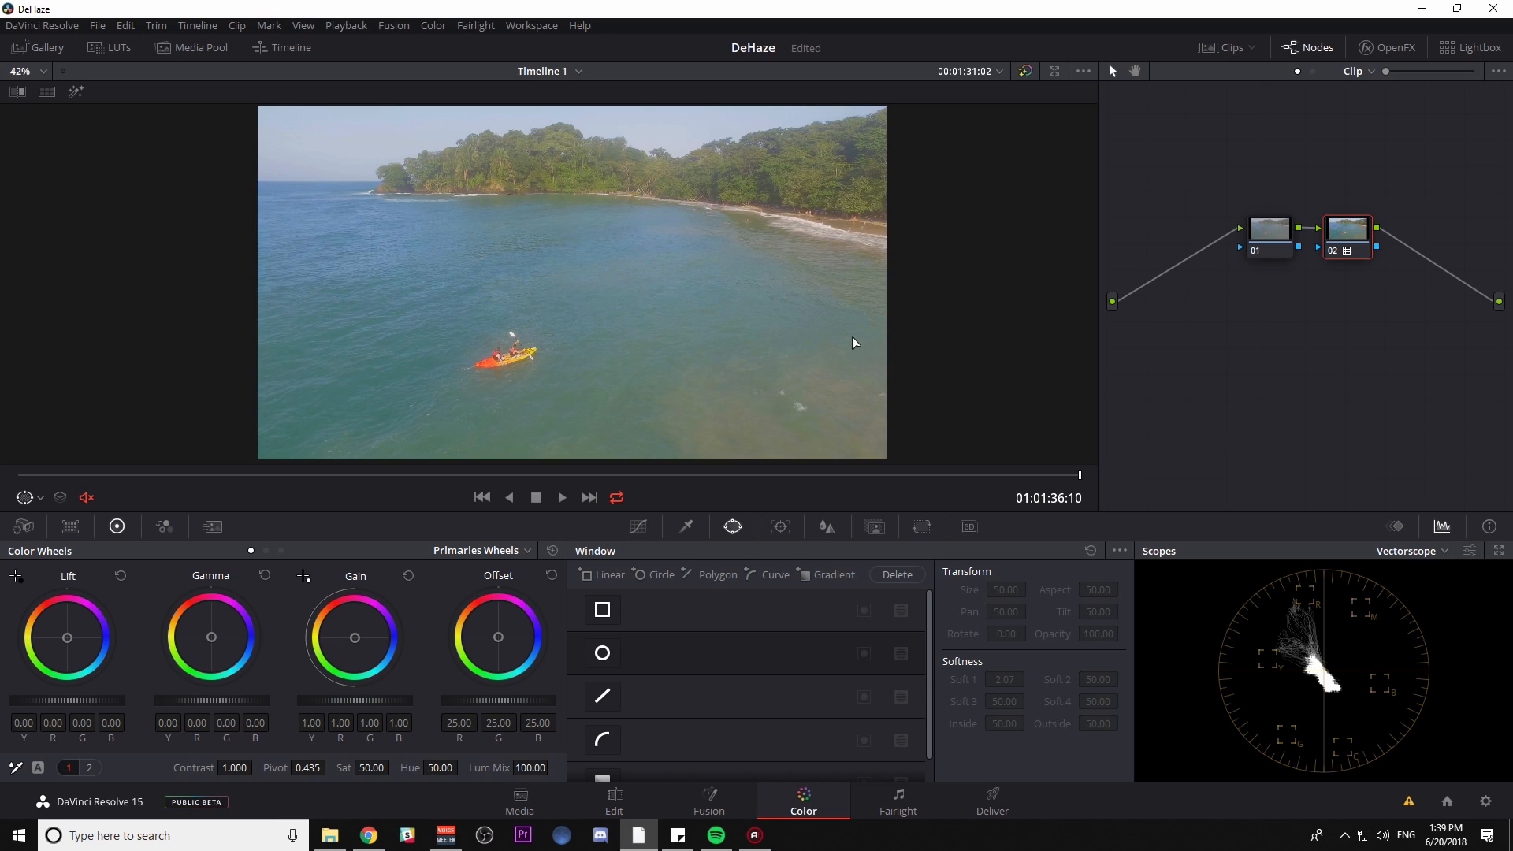
pyautogui.moveTo(570, 194)
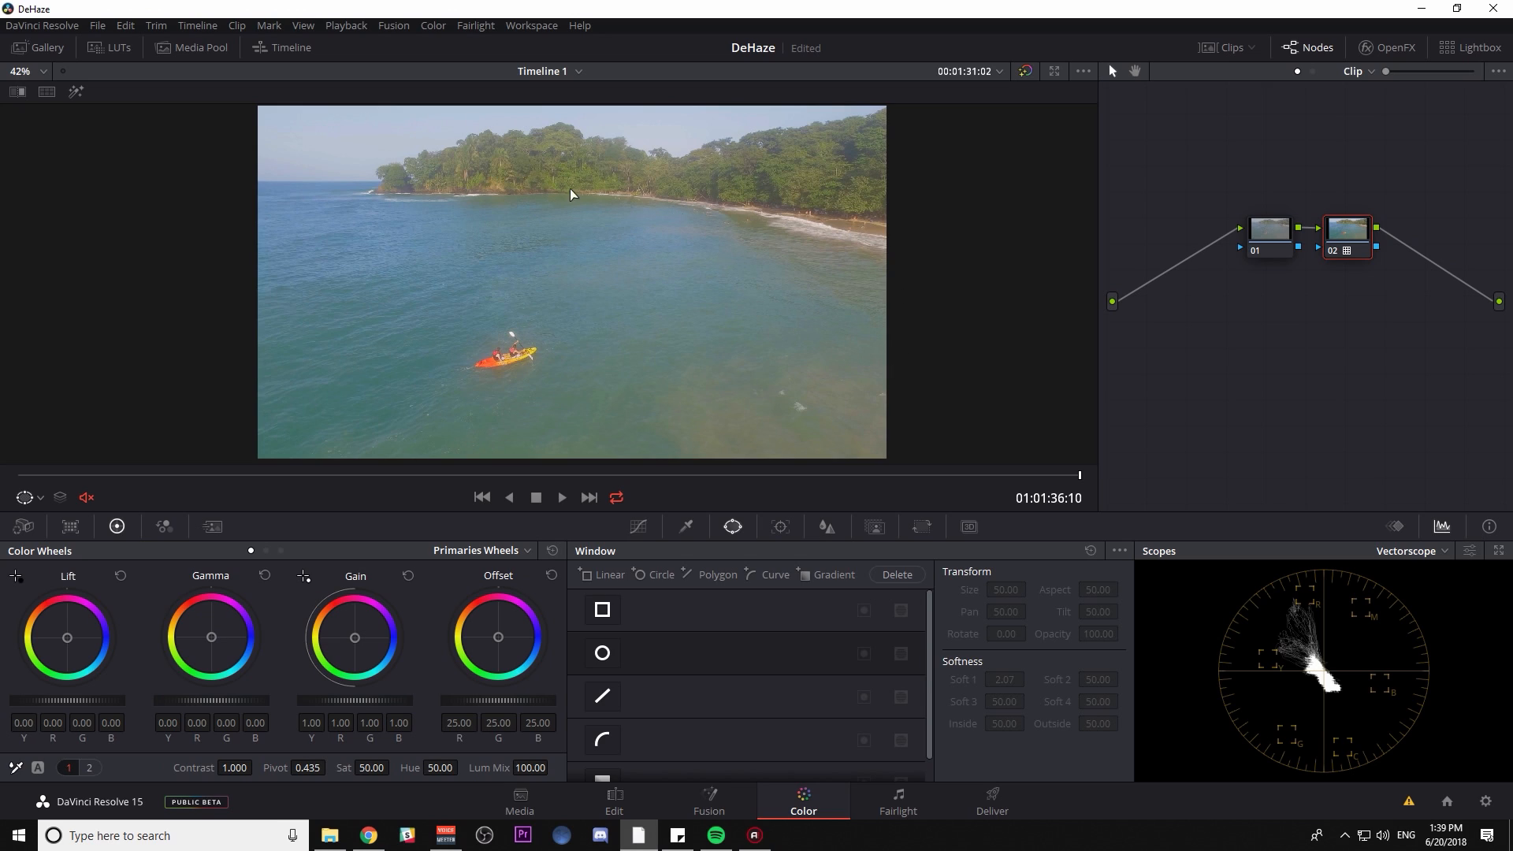
pyautogui.moveTo(793, 267)
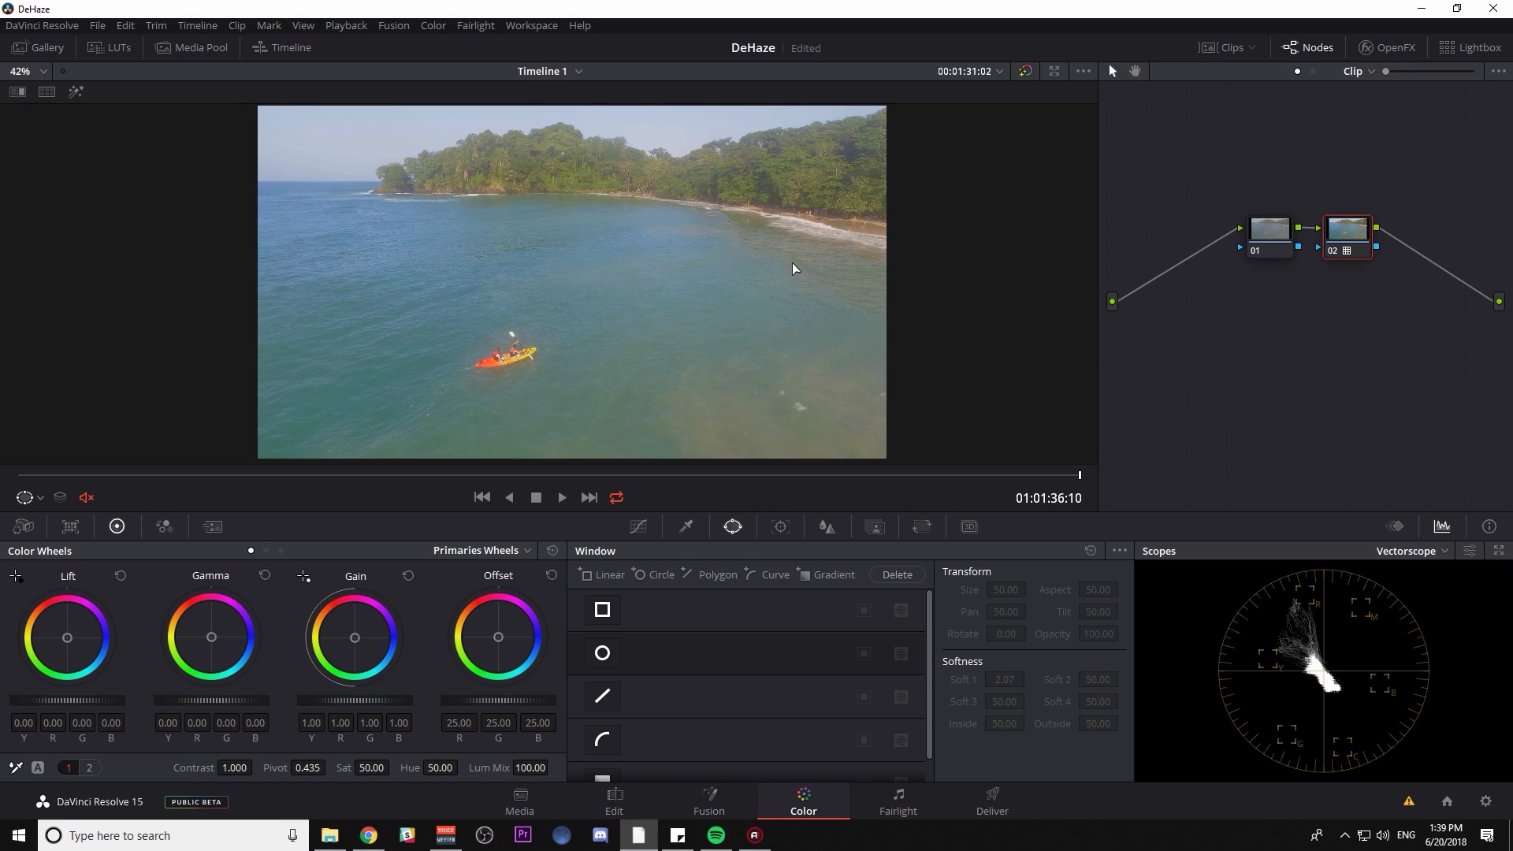
pyautogui.click(1267, 228)
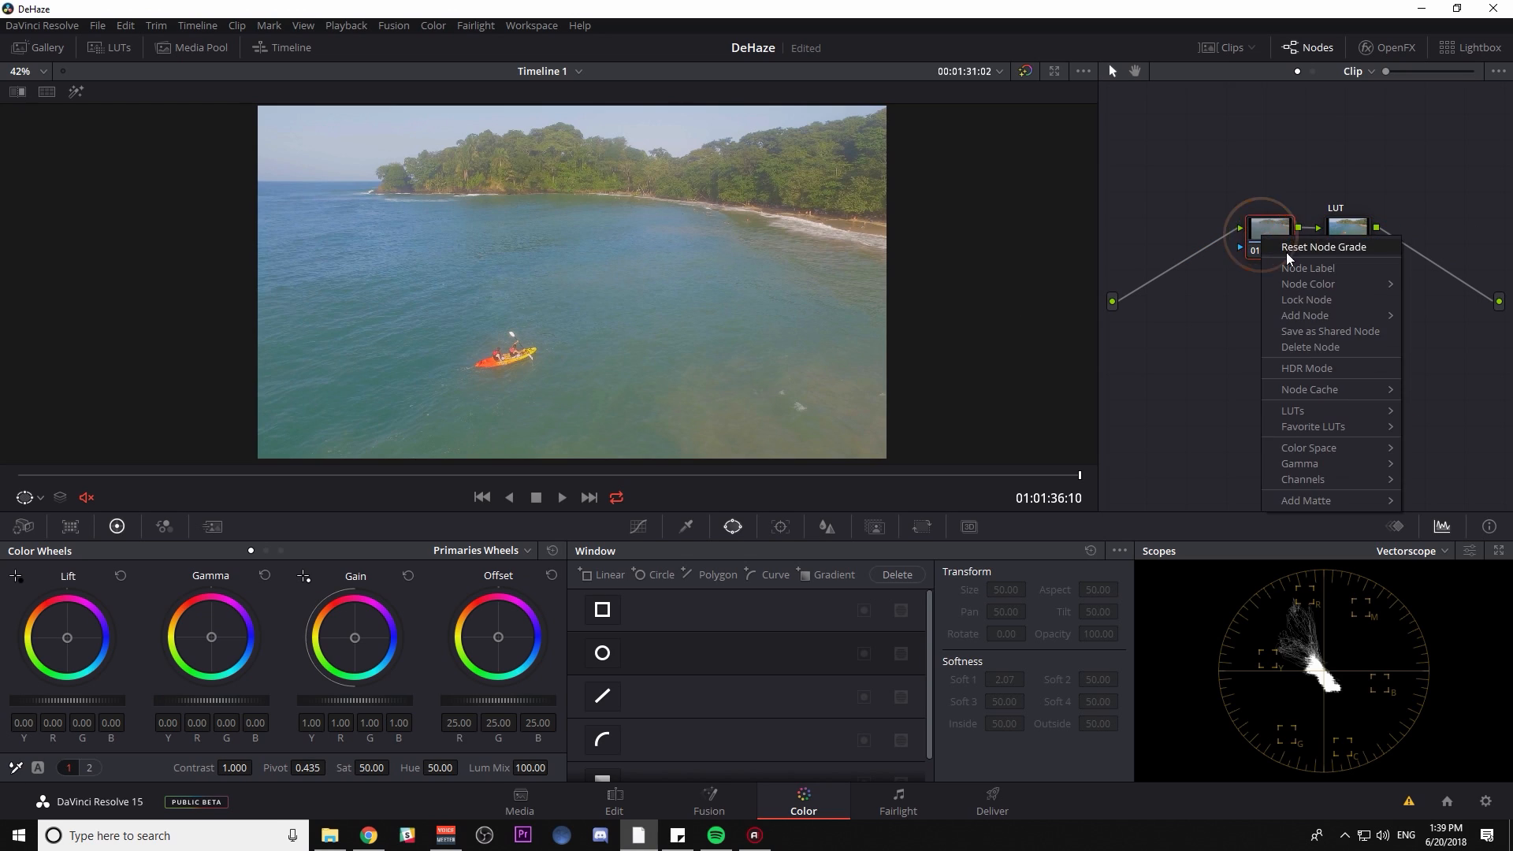
pyautogui.click(1309, 268)
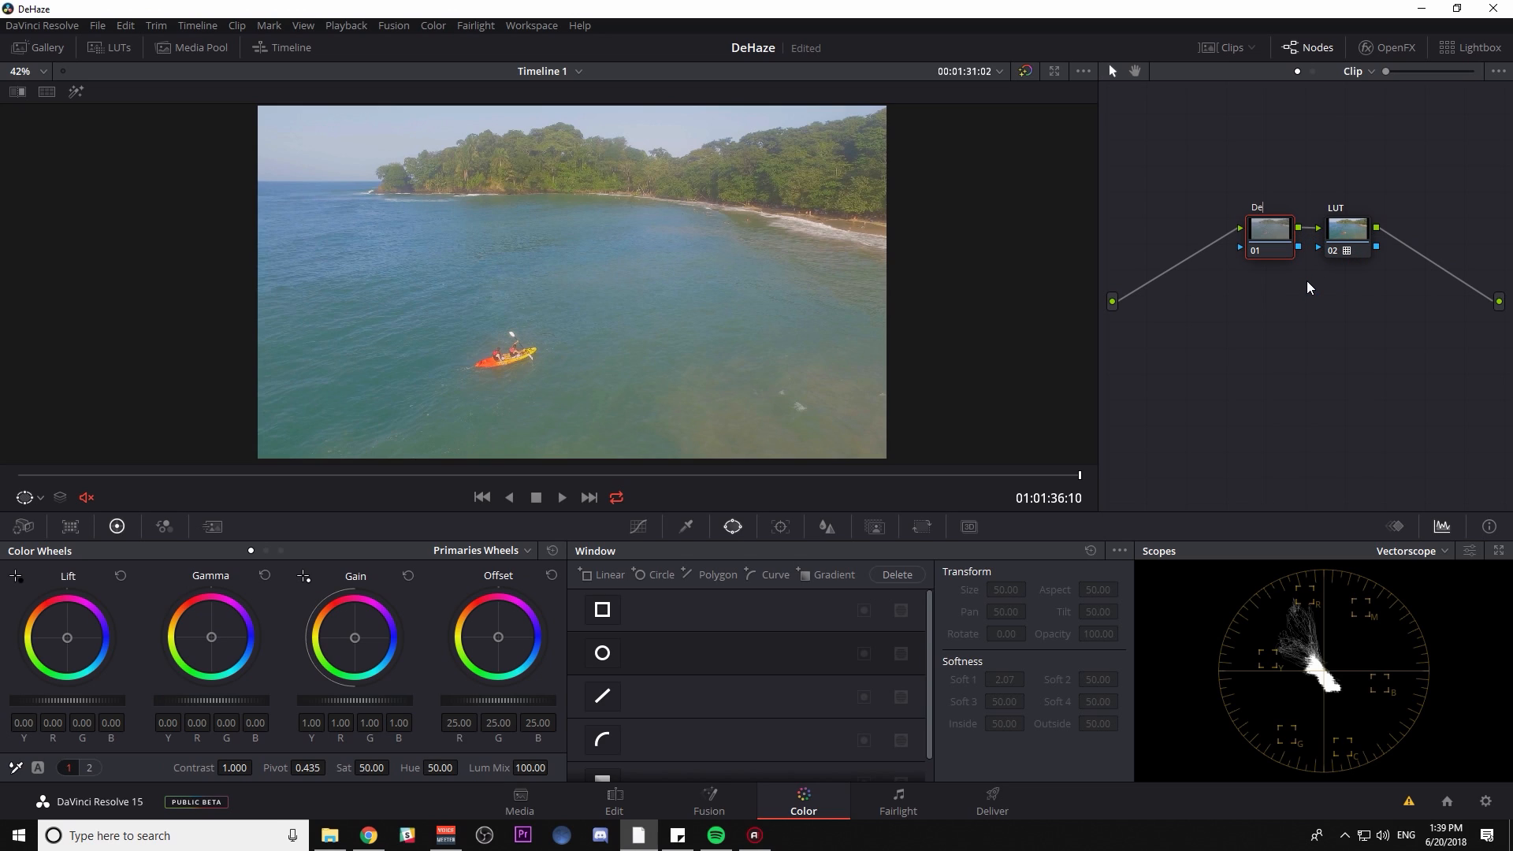
# Shape the De-Haze node's luminance curve into an S-curve for contrast, checking another frame
pyautogui.click(637, 526)
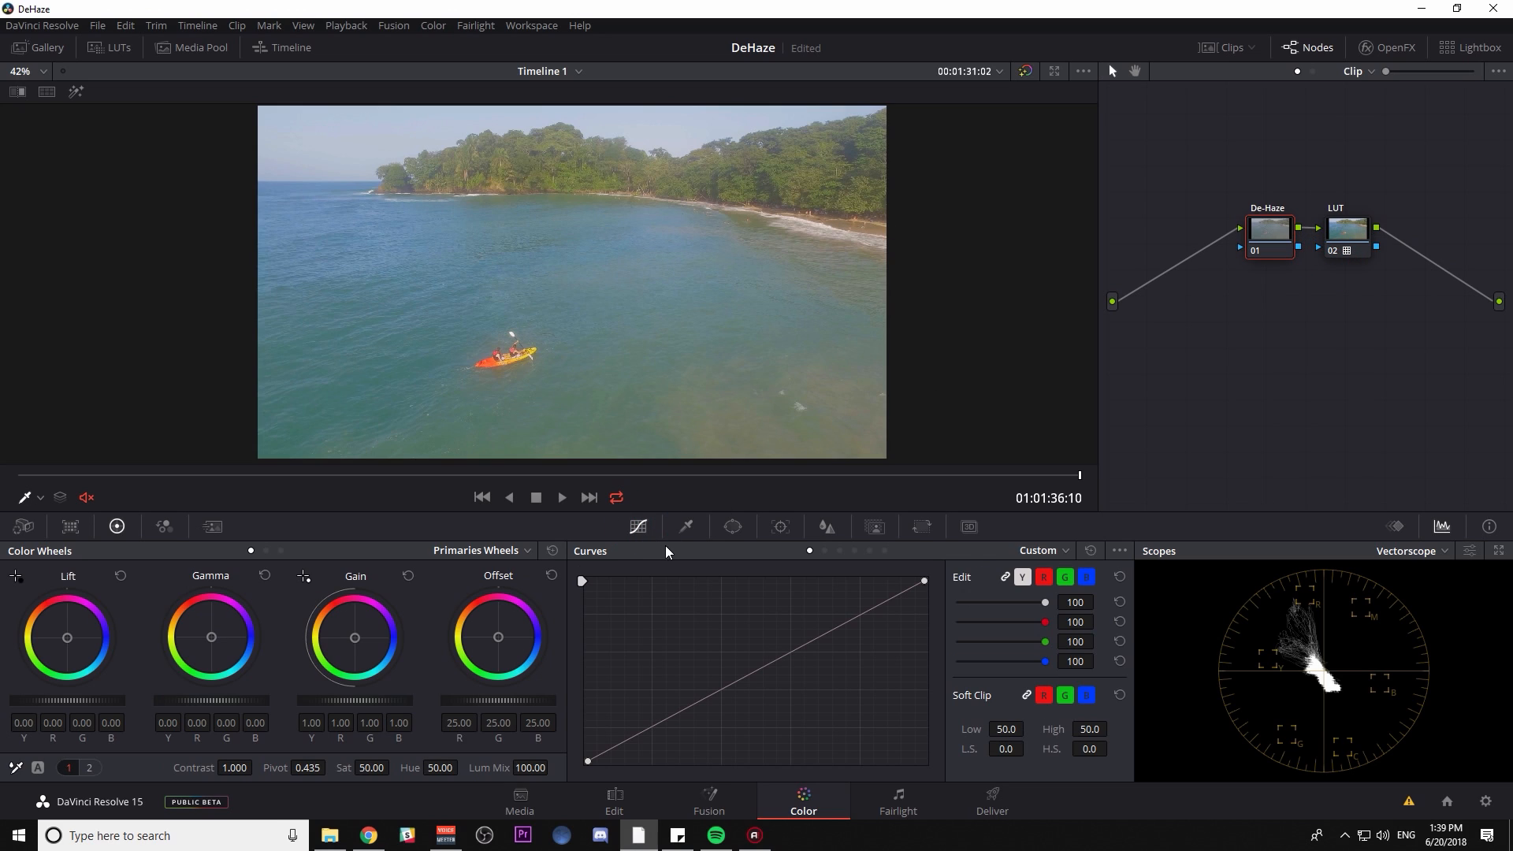
pyautogui.moveTo(767, 229)
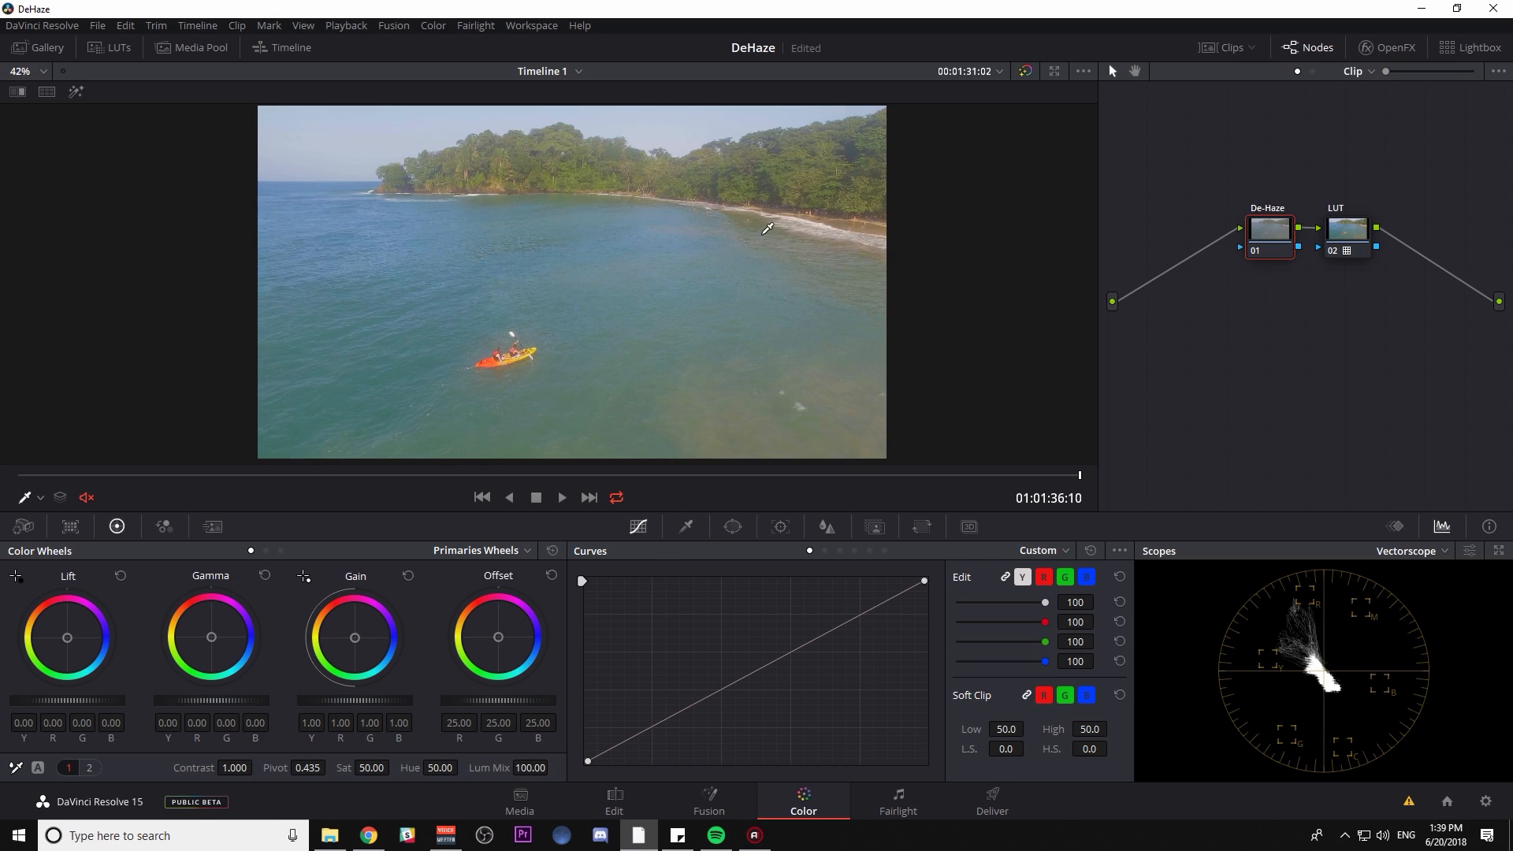
pyautogui.moveTo(648, 208)
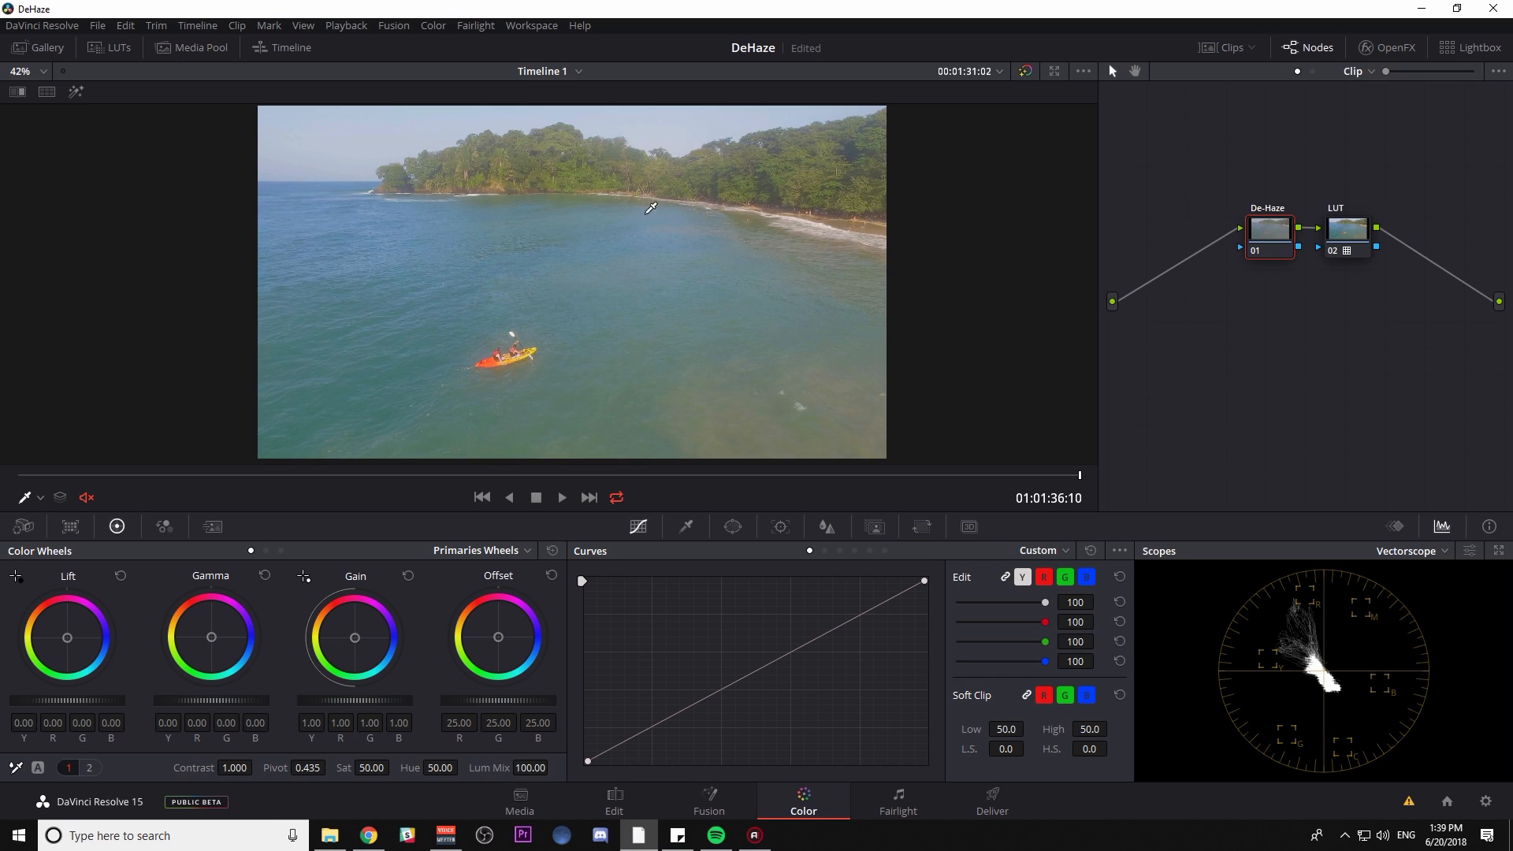
pyautogui.moveTo(849, 635)
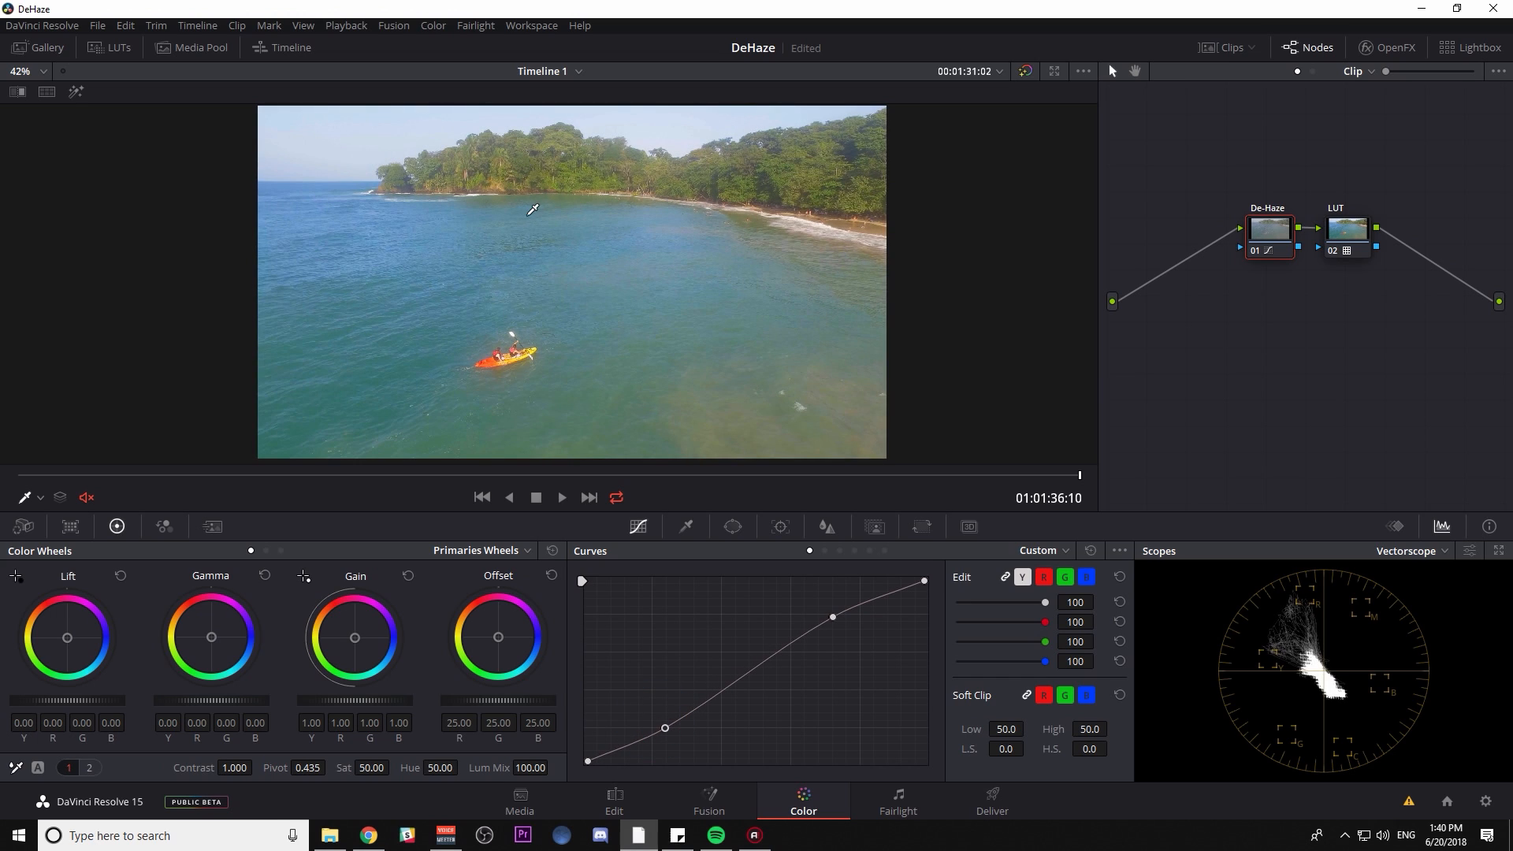
pyautogui.moveTo(632, 730)
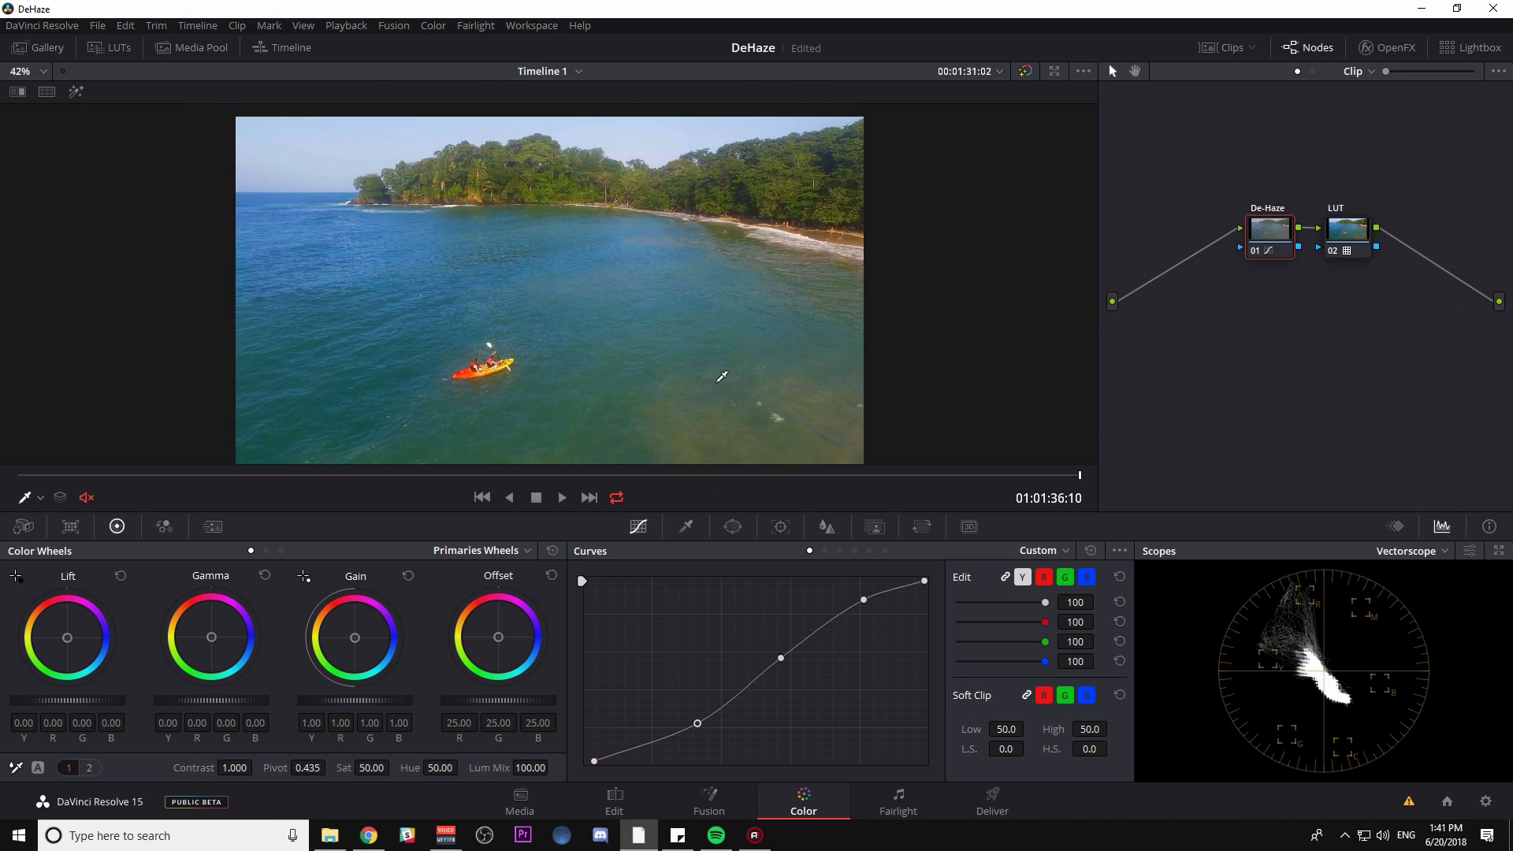
pyautogui.moveTo(453, 477)
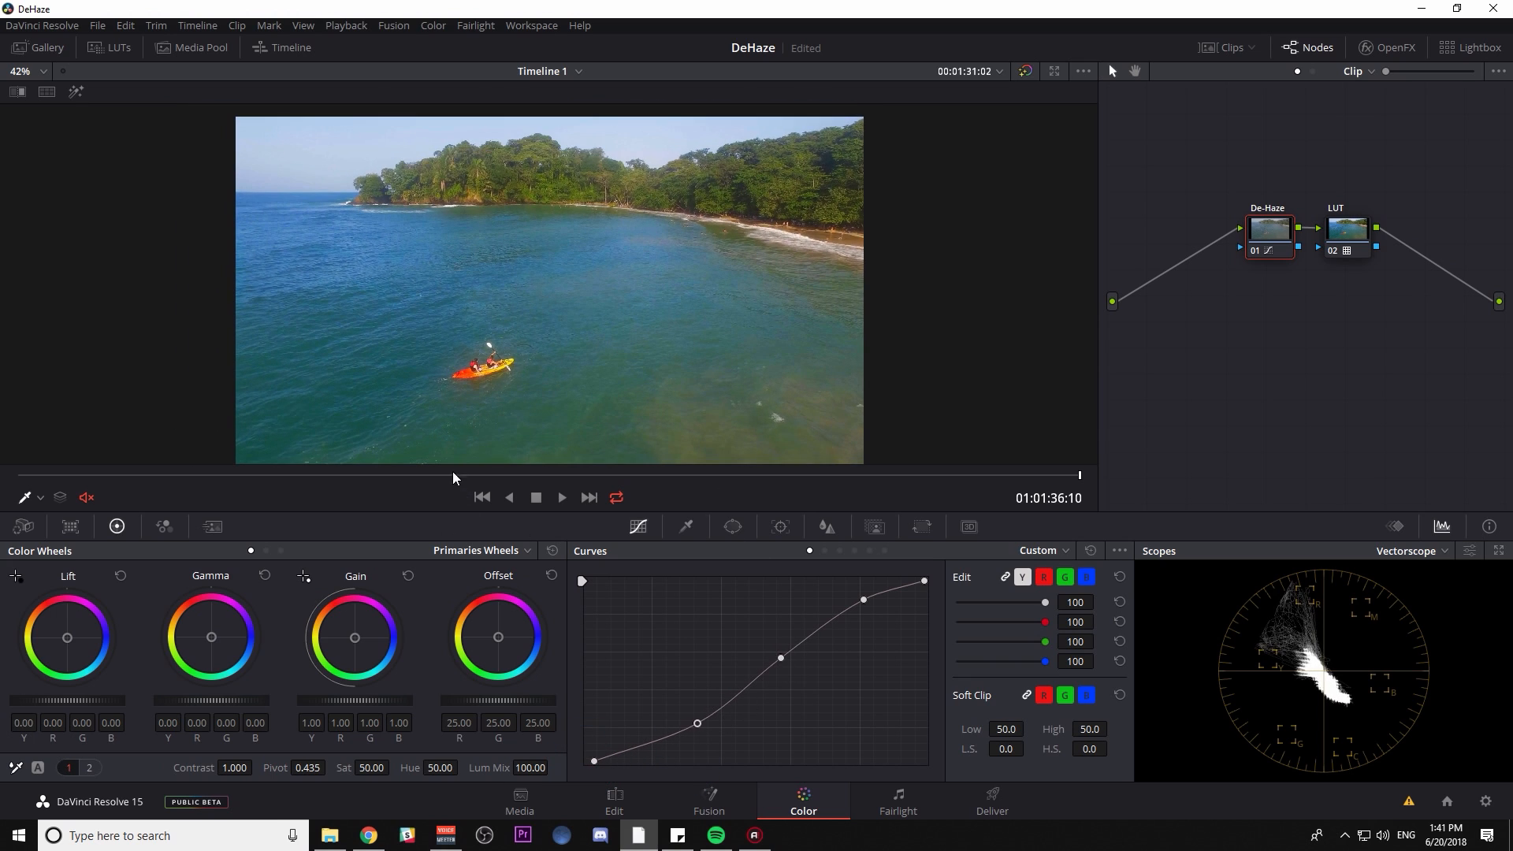
pyautogui.click(596, 475)
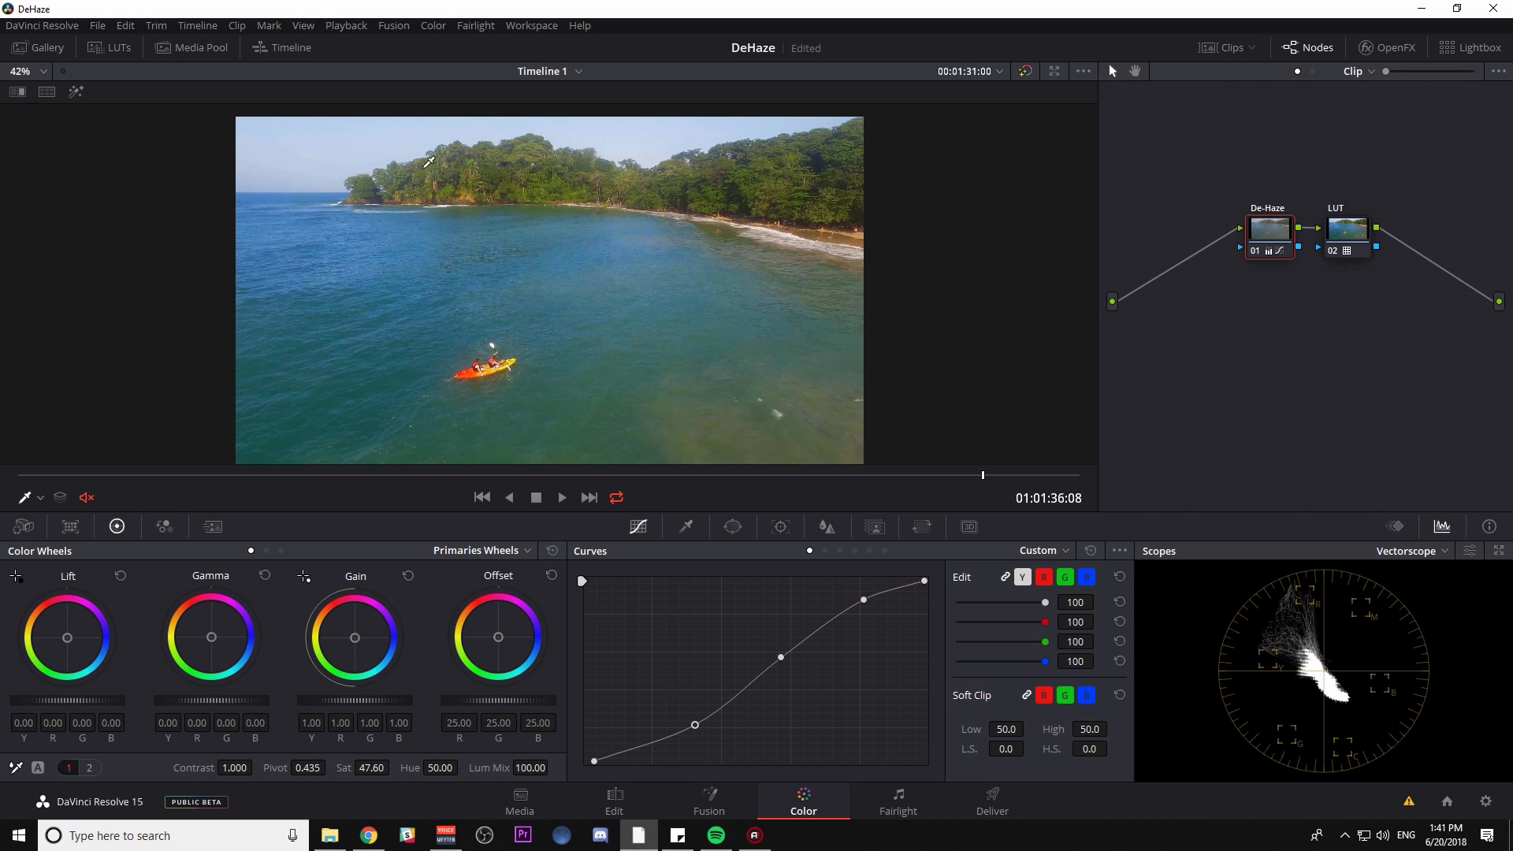
pyautogui.moveTo(524, 222)
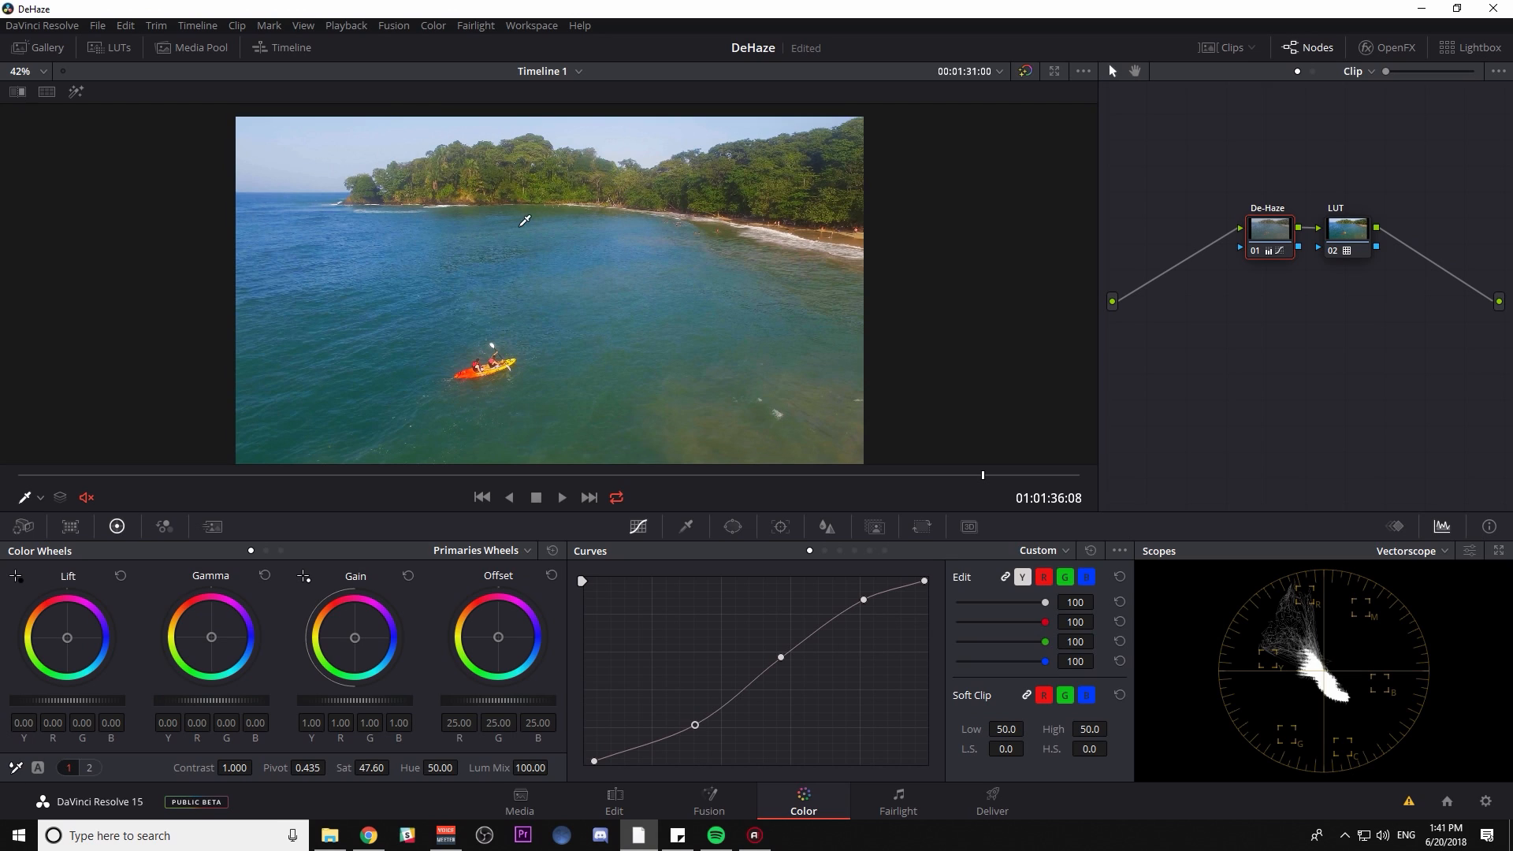
pyautogui.moveTo(482, 285)
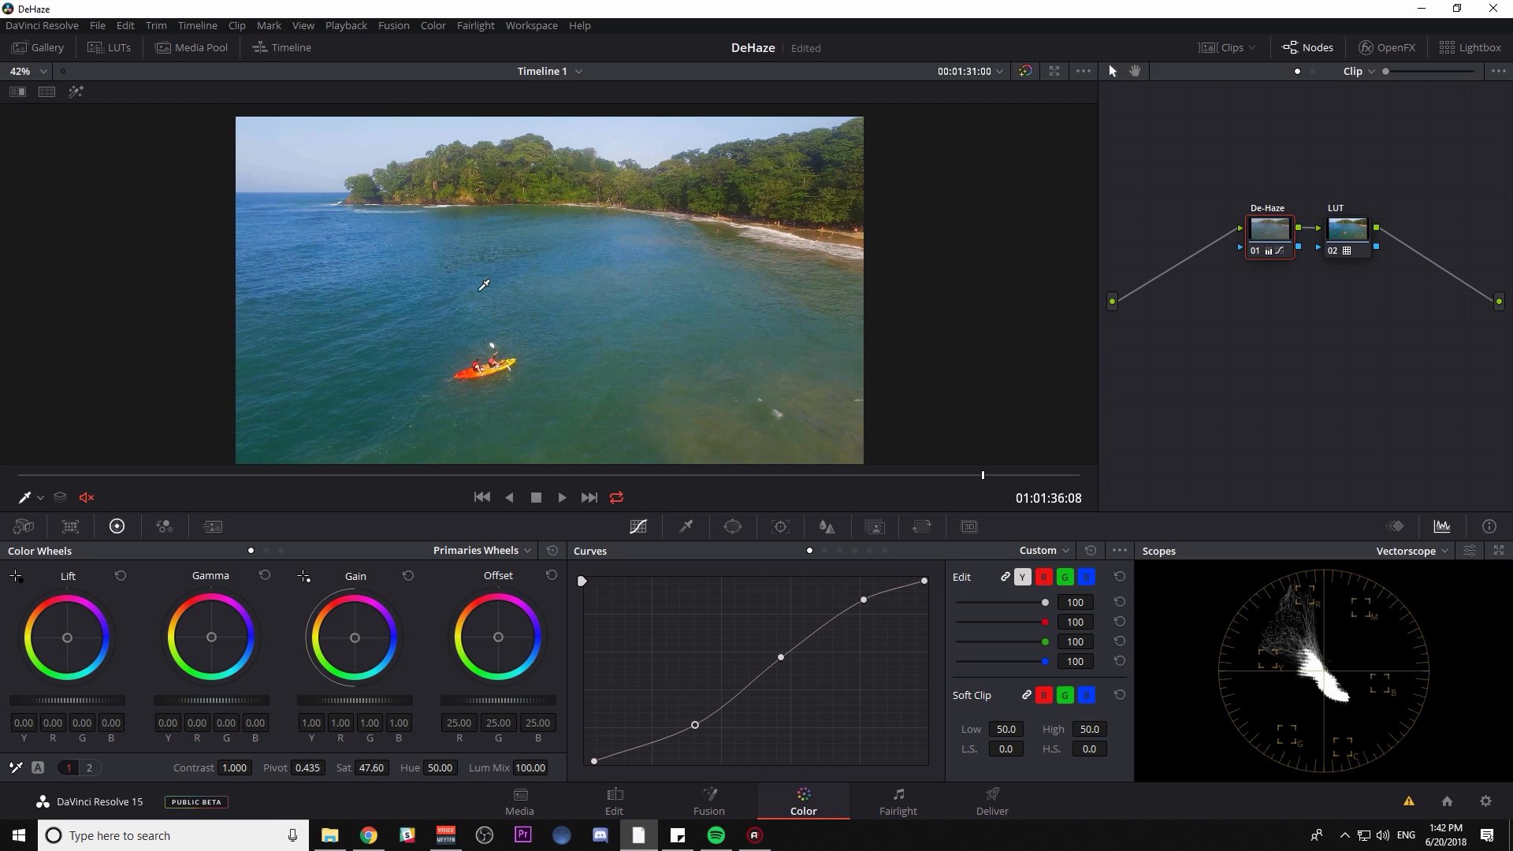
pyautogui.moveTo(462, 328)
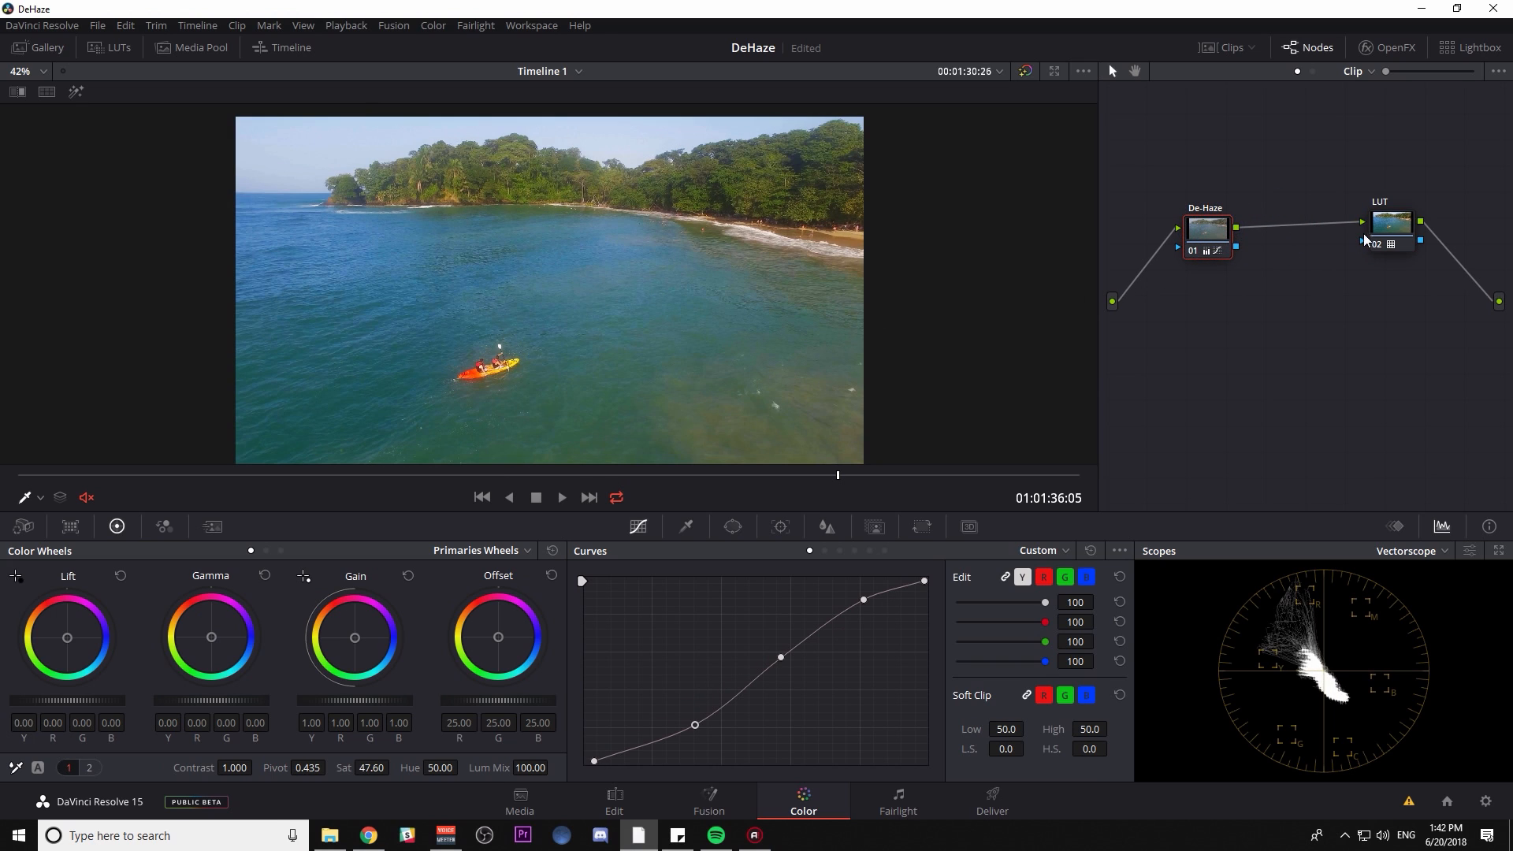
# Add node 03 after De-Haze, isolate the kayak with a circular window and a colour qualifier key
pyautogui.click(1283, 230)
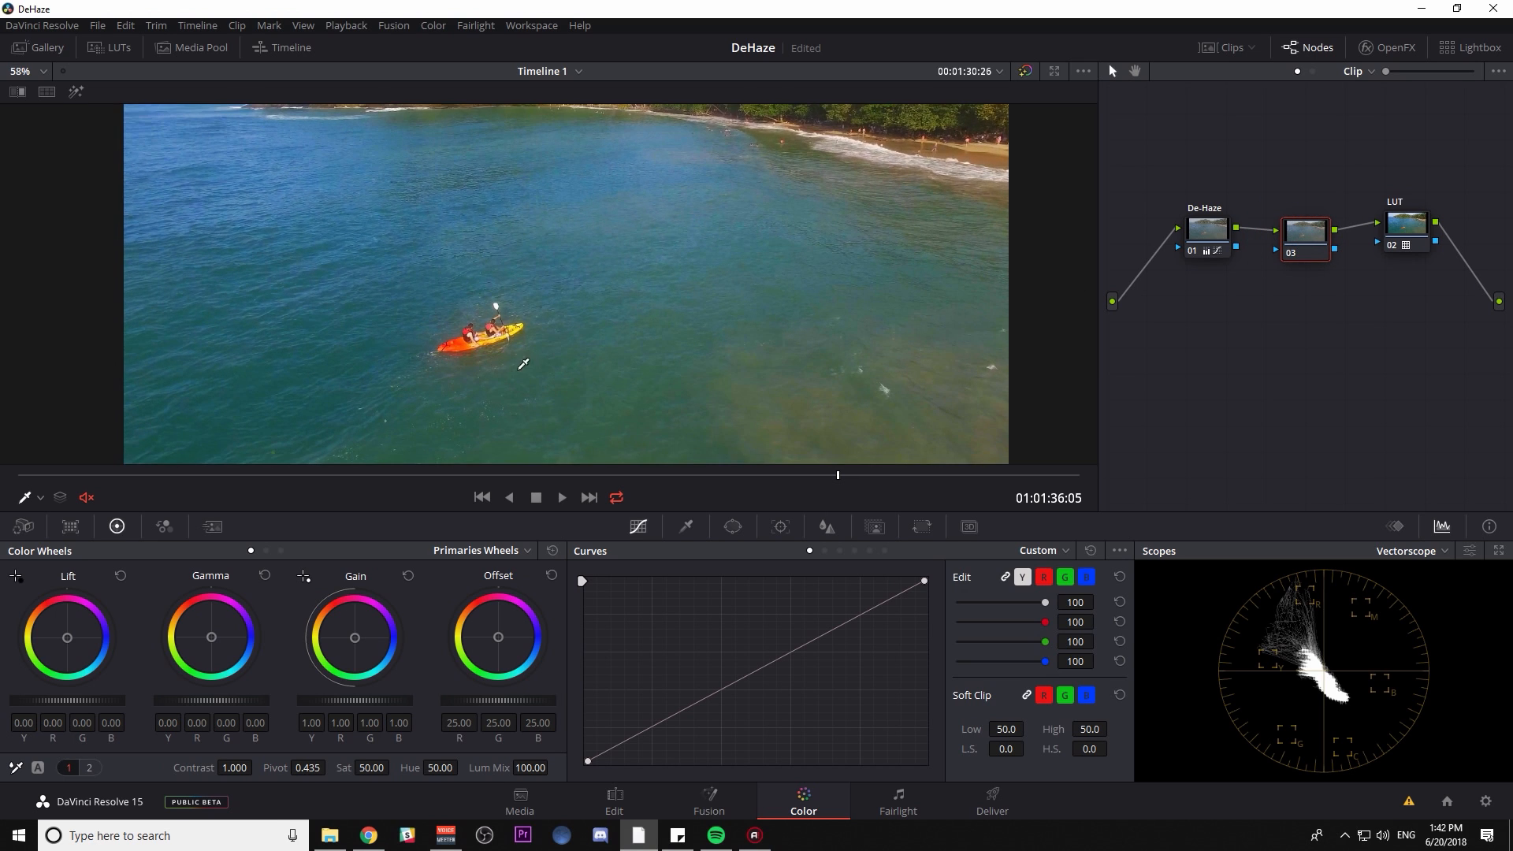
pyautogui.click(731, 527)
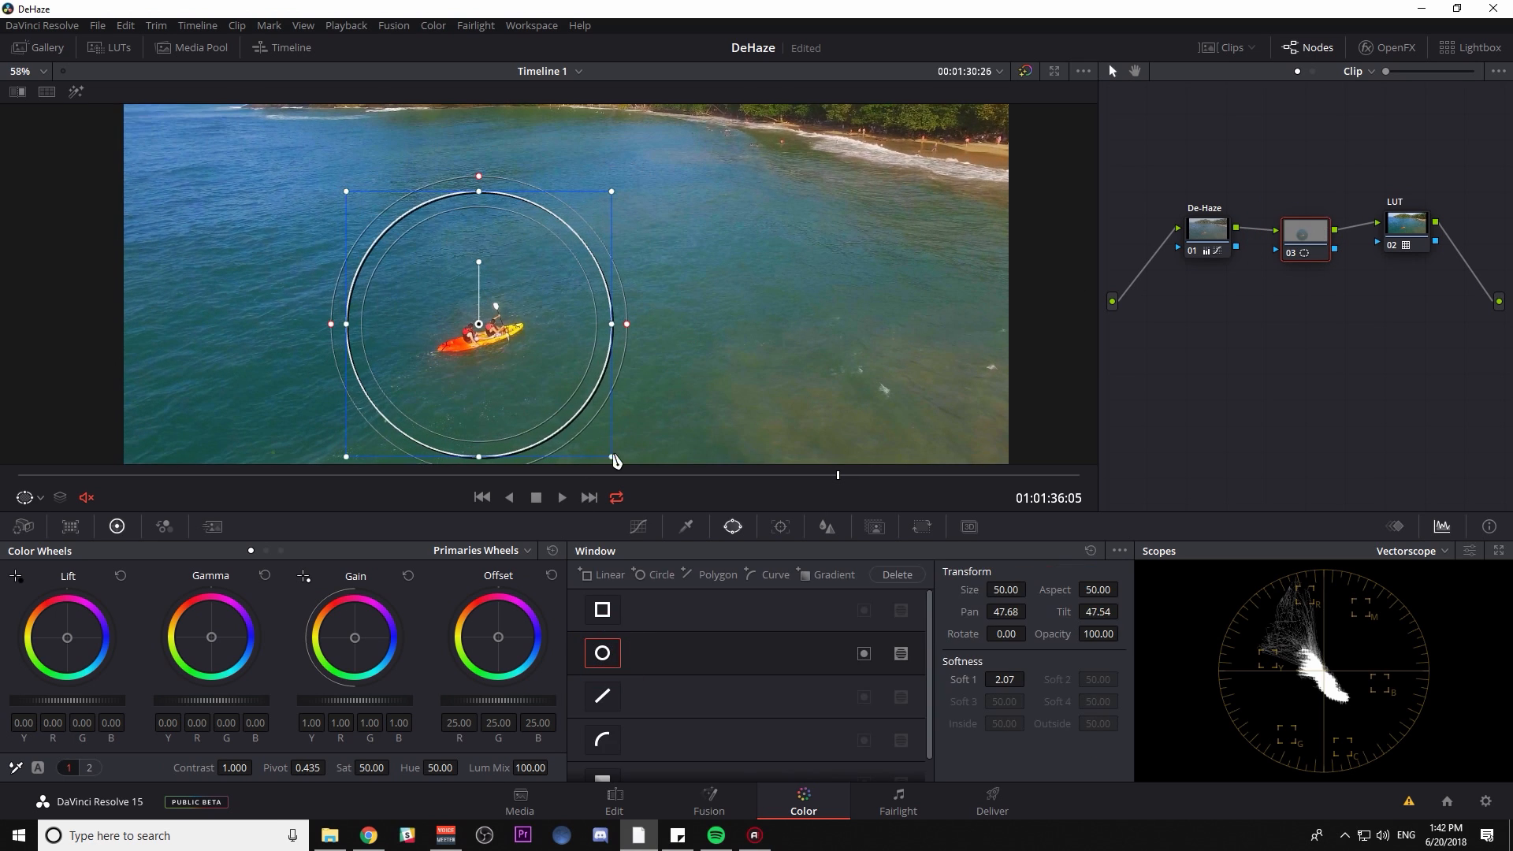
pyautogui.click(780, 526)
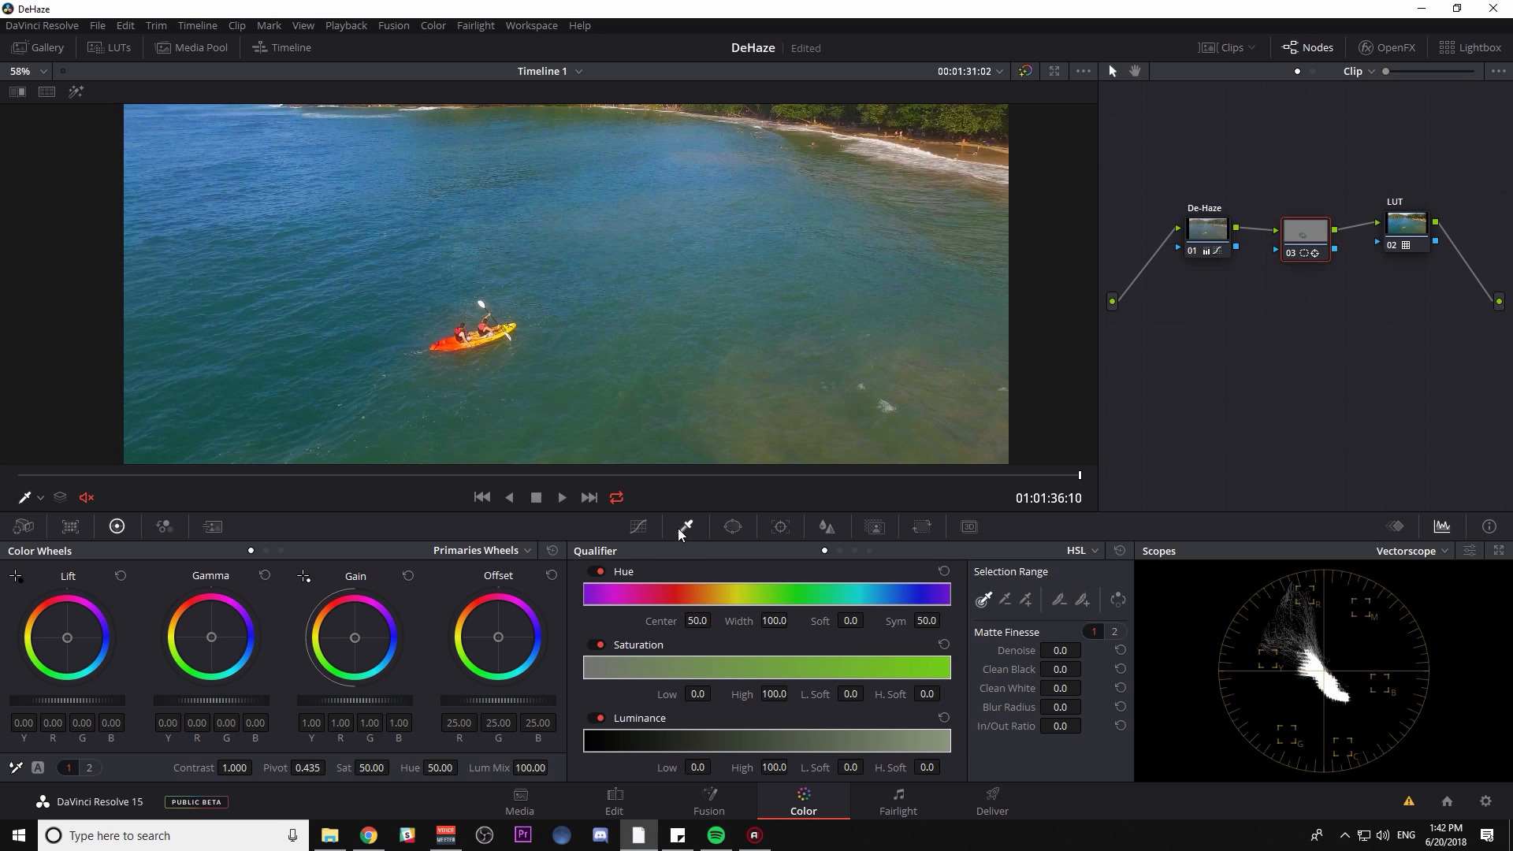
pyautogui.click(495, 342)
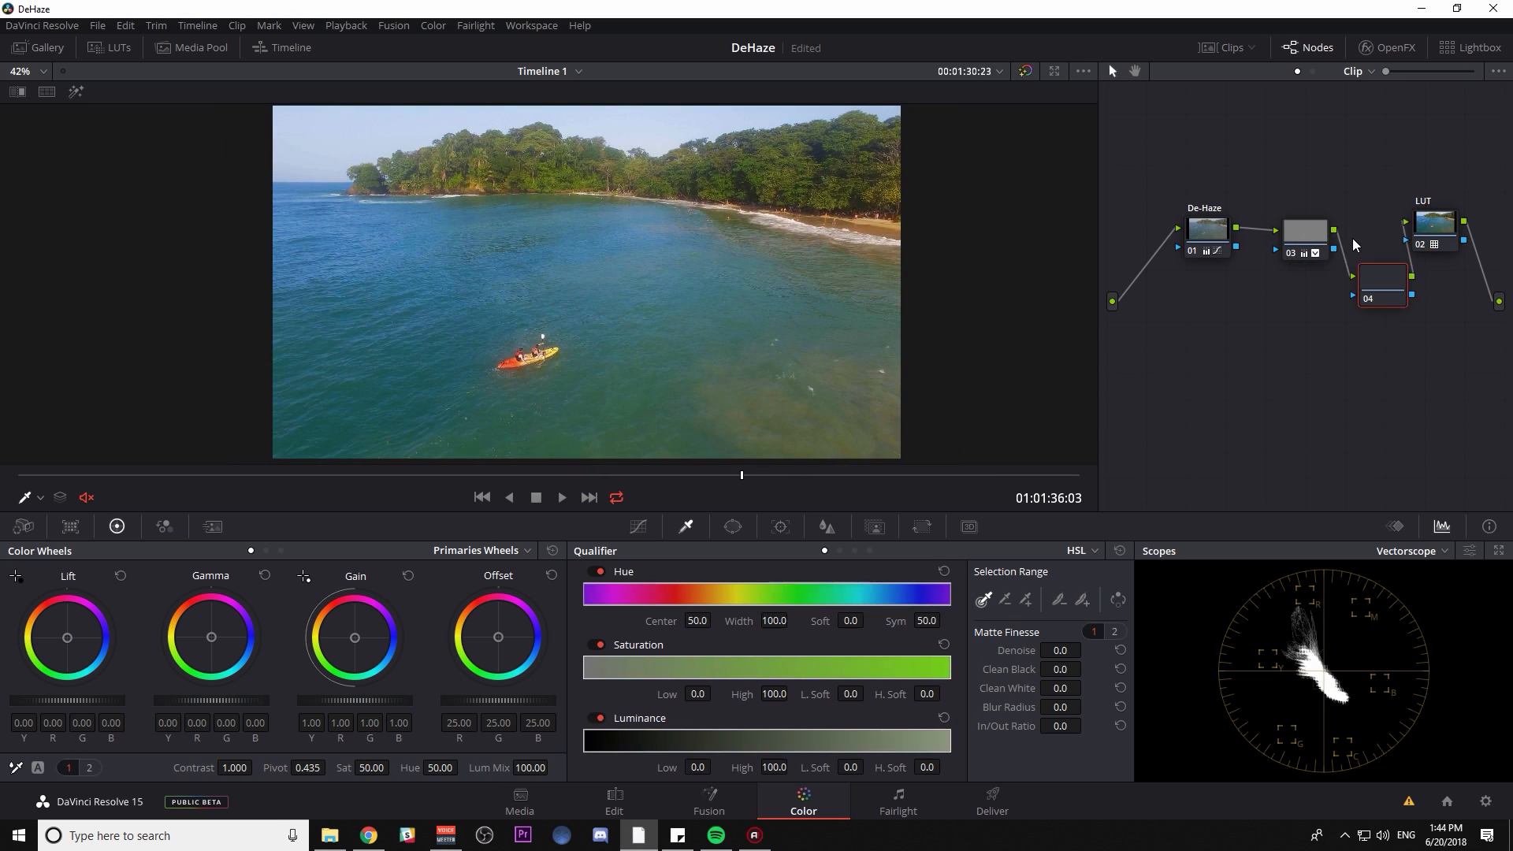
# Give node 04 a softened upward gradient window and slightly lower gamma to darken the foreground
pyautogui.click(732, 526)
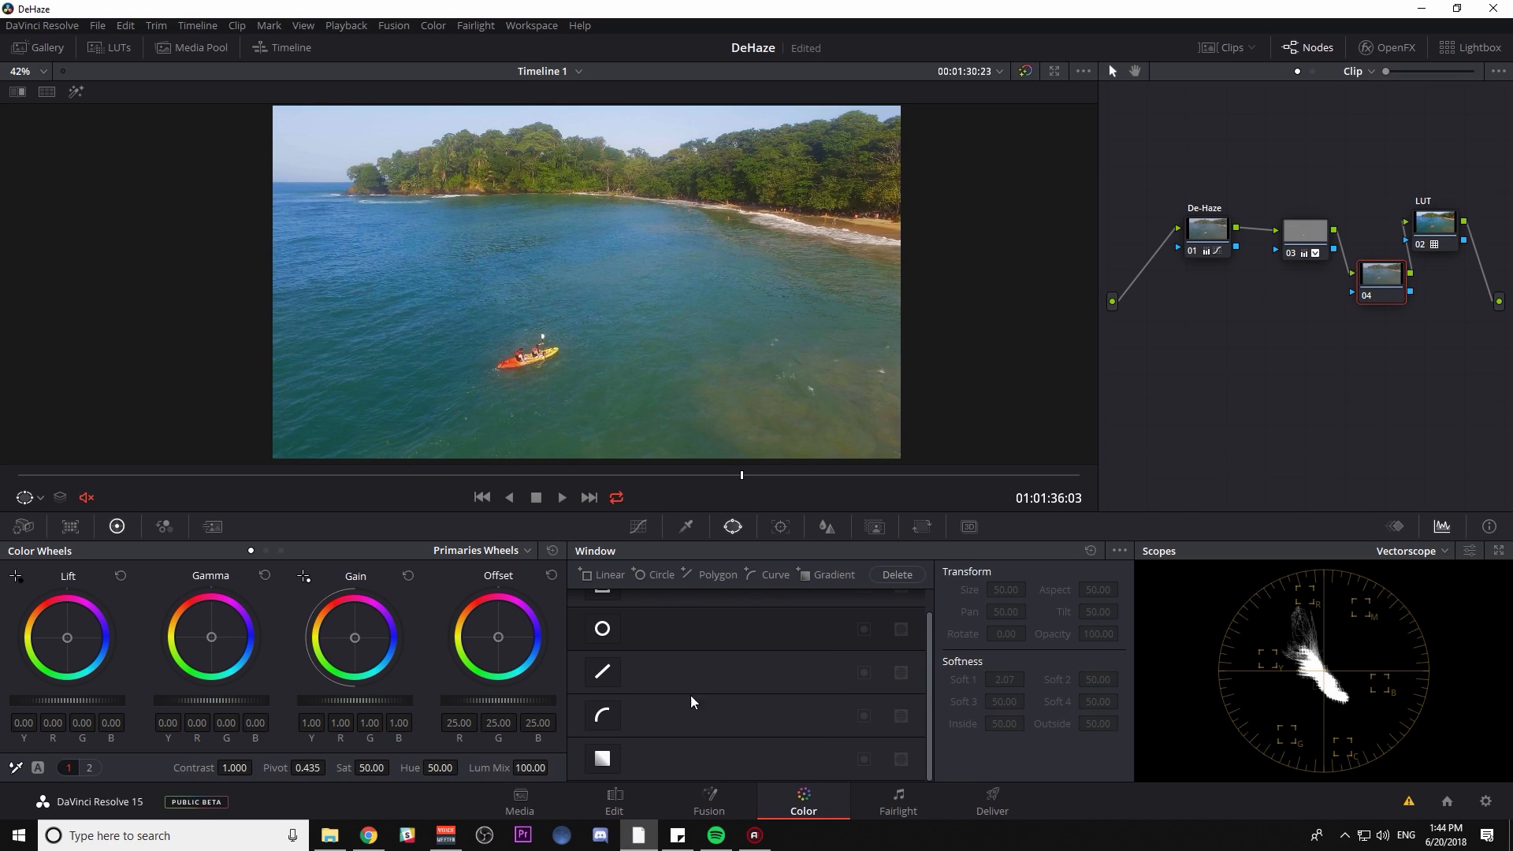
pyautogui.click(600, 760)
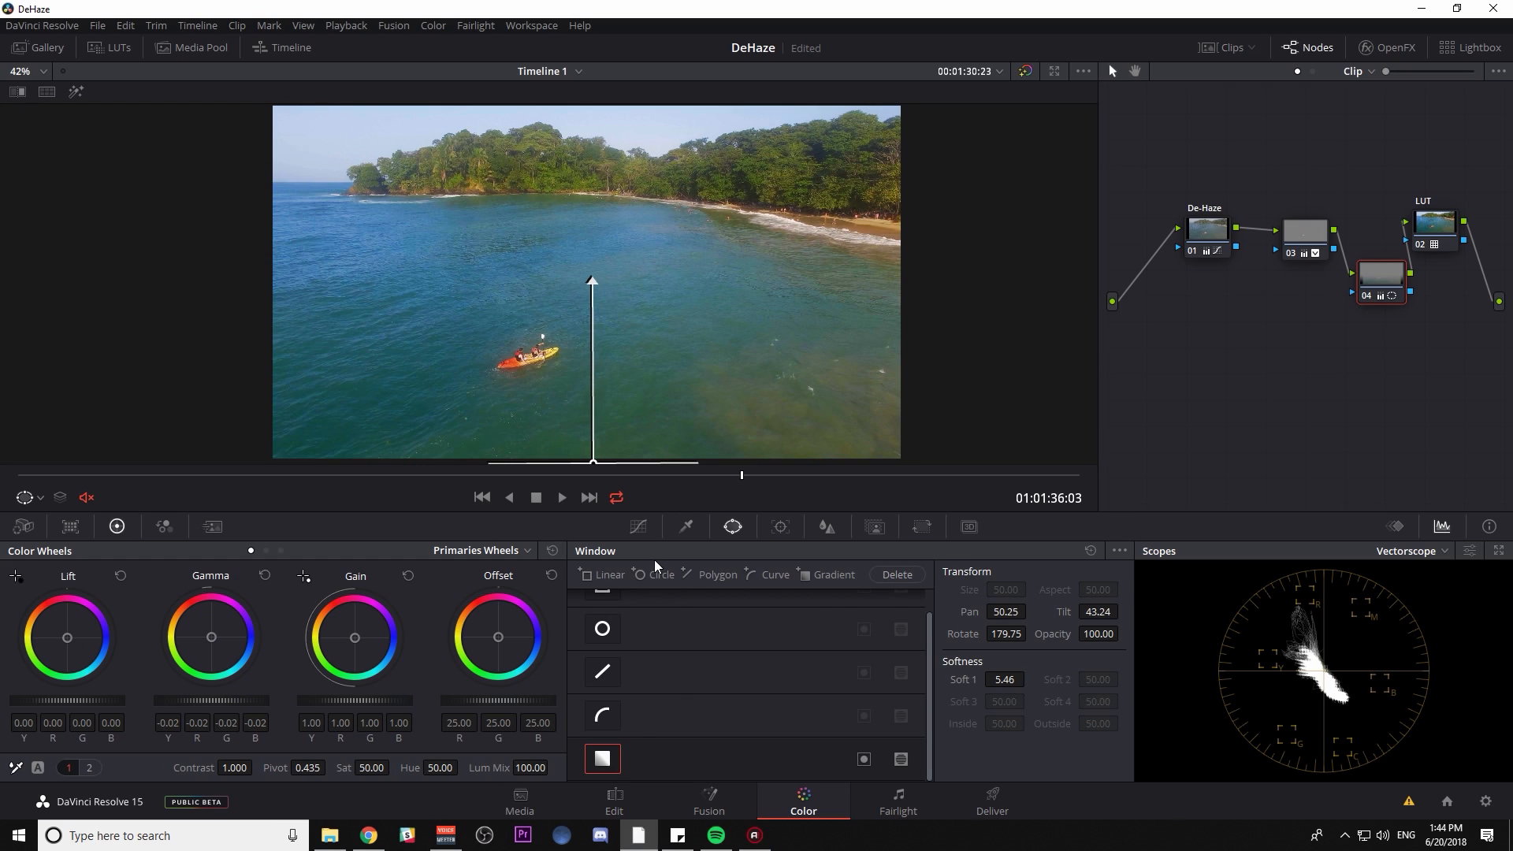
pyautogui.click(637, 527)
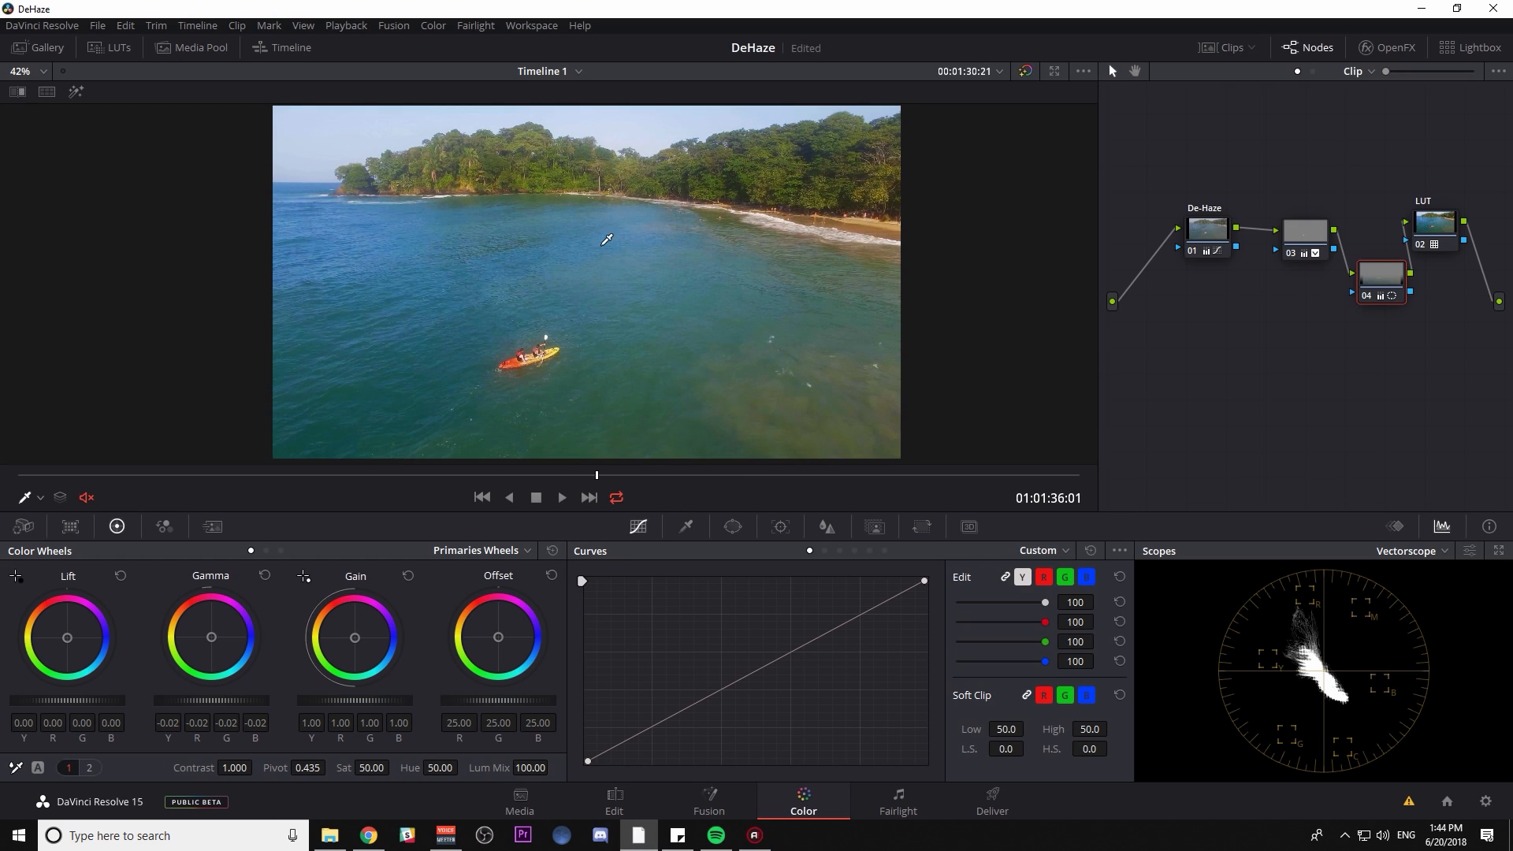
pyautogui.moveTo(662, 268)
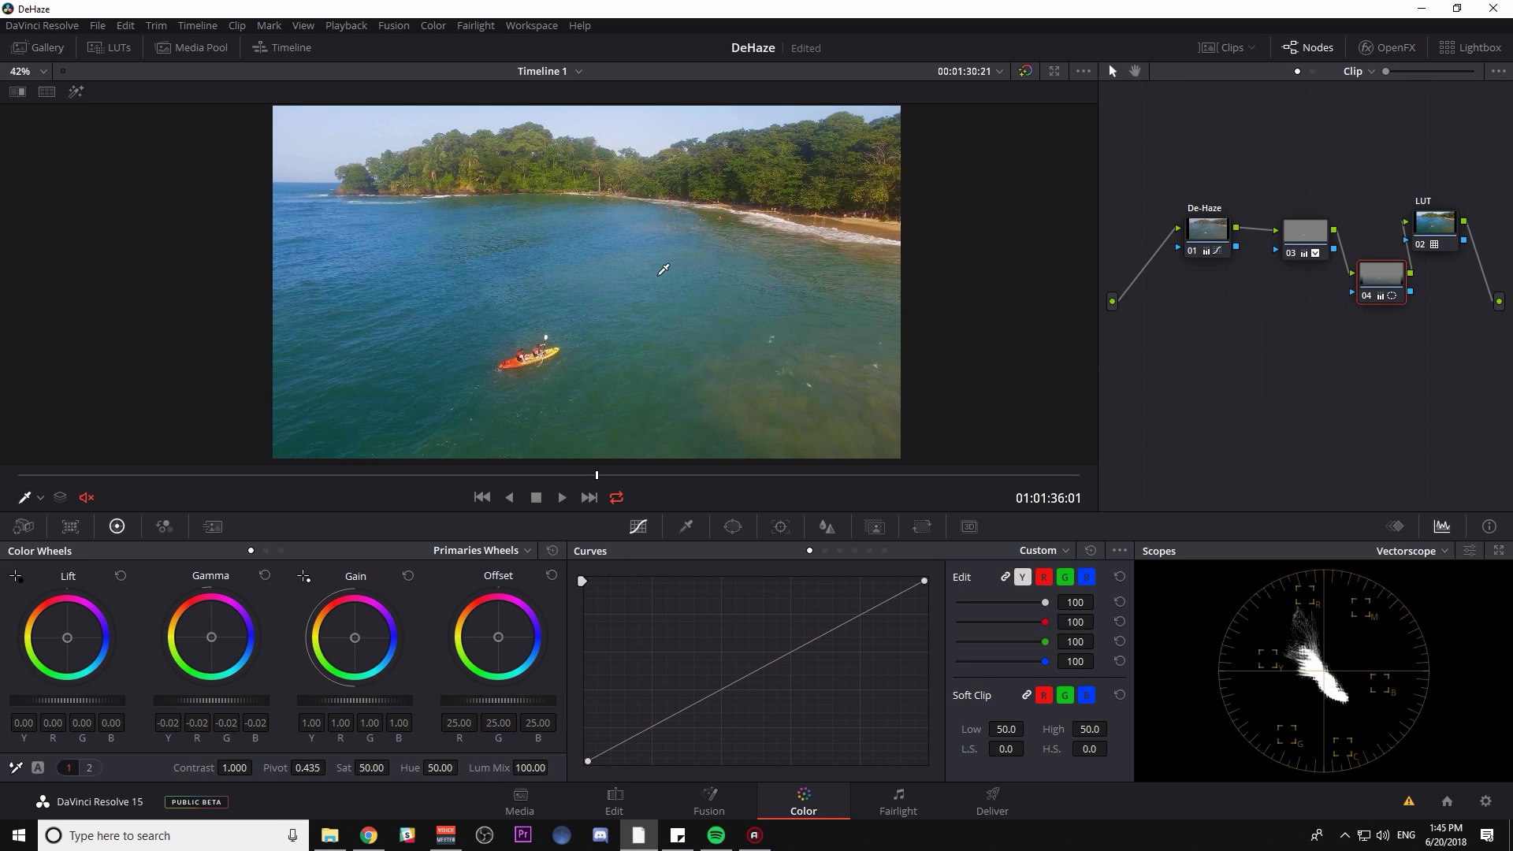
pyautogui.moveTo(490, 454)
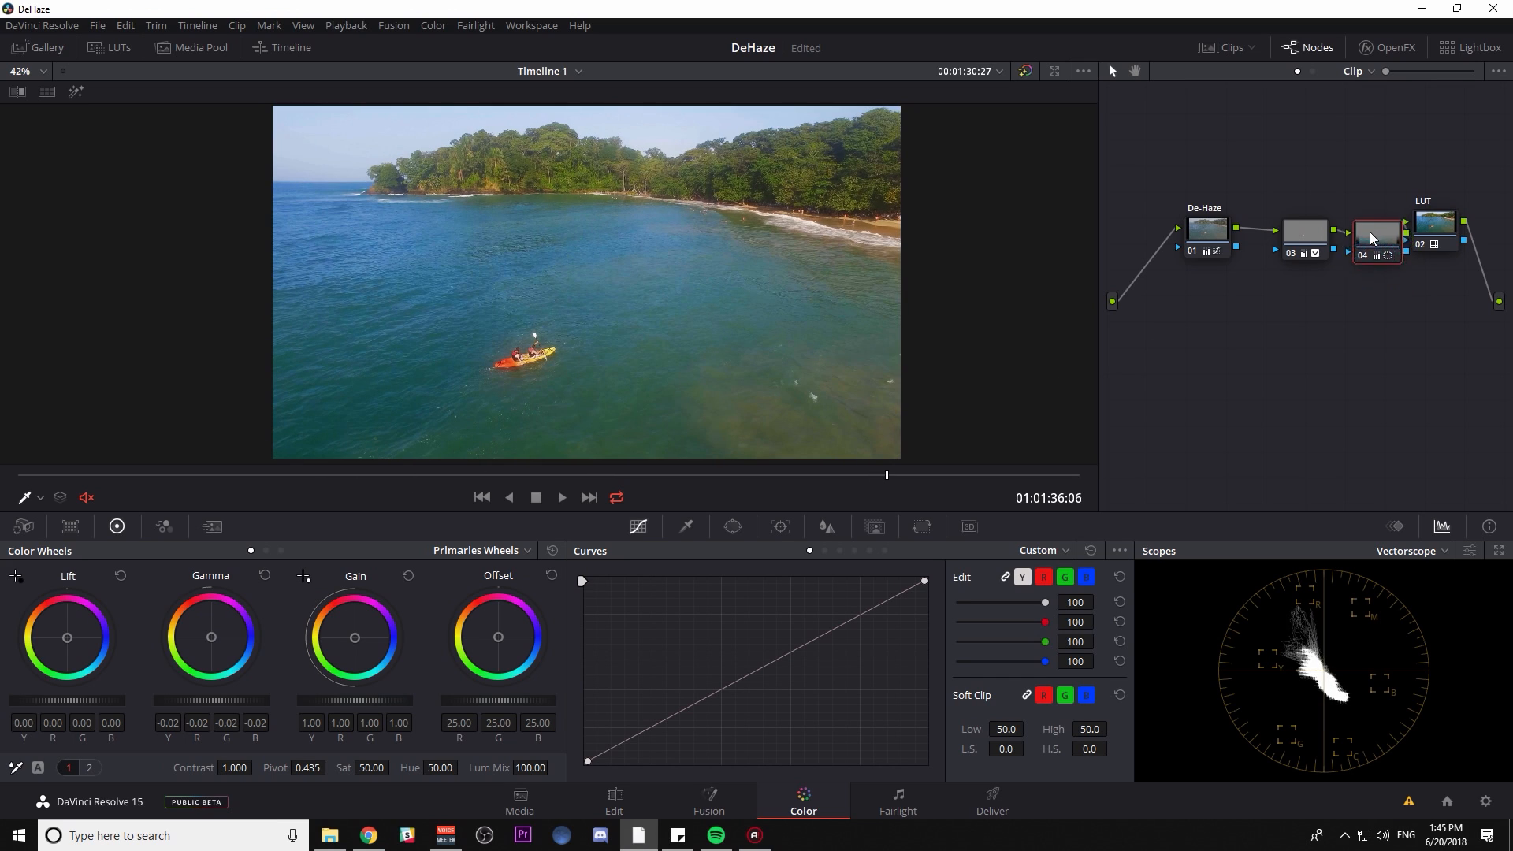
# Lower node 04's saturation from 50 to 43, toggling the node to compare
pyautogui.click(1375, 254)
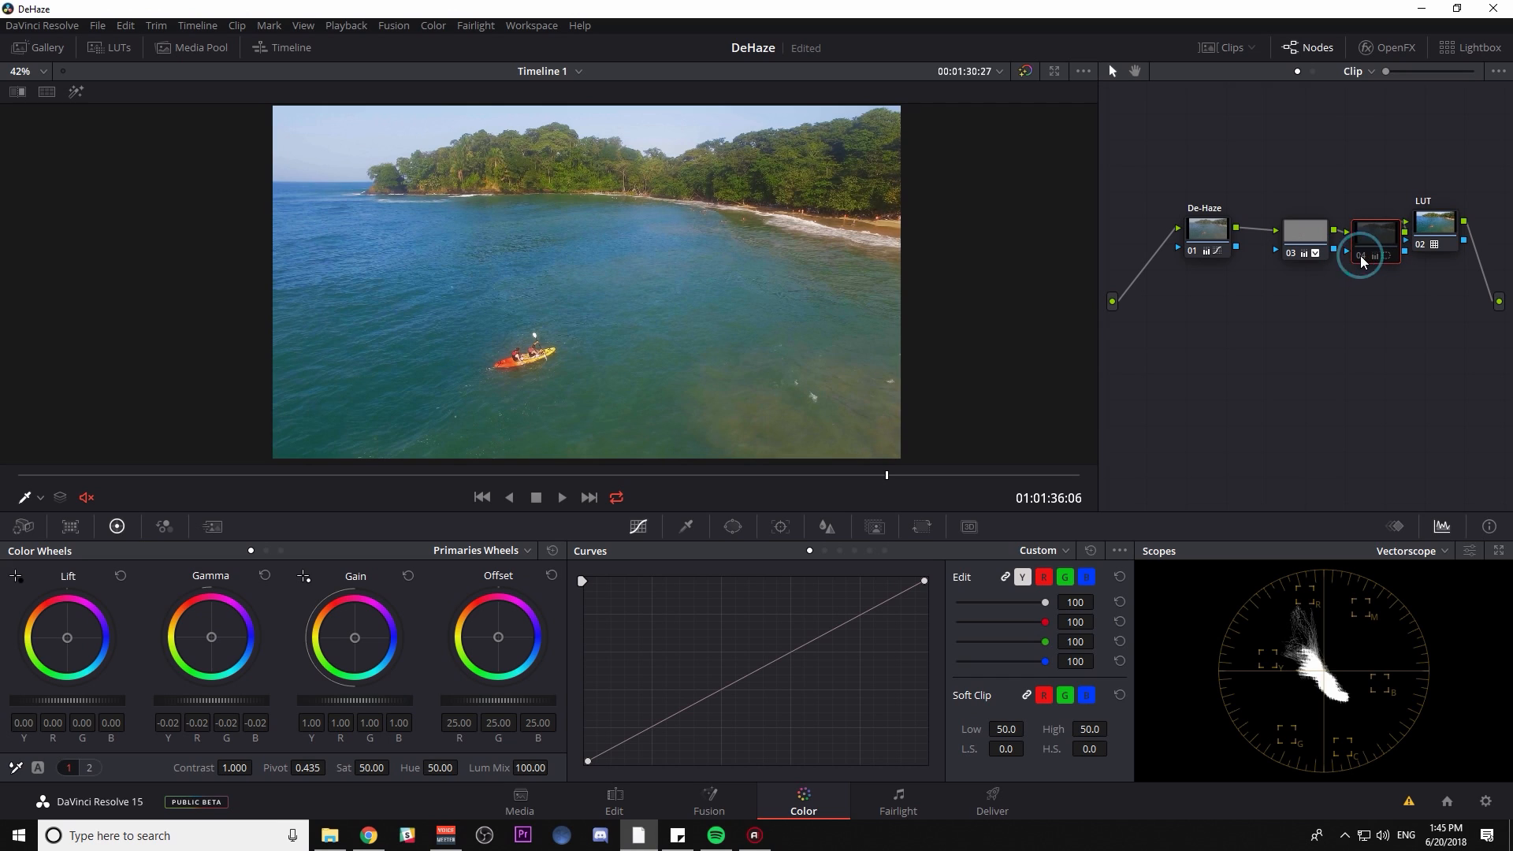
pyautogui.click(1375, 233)
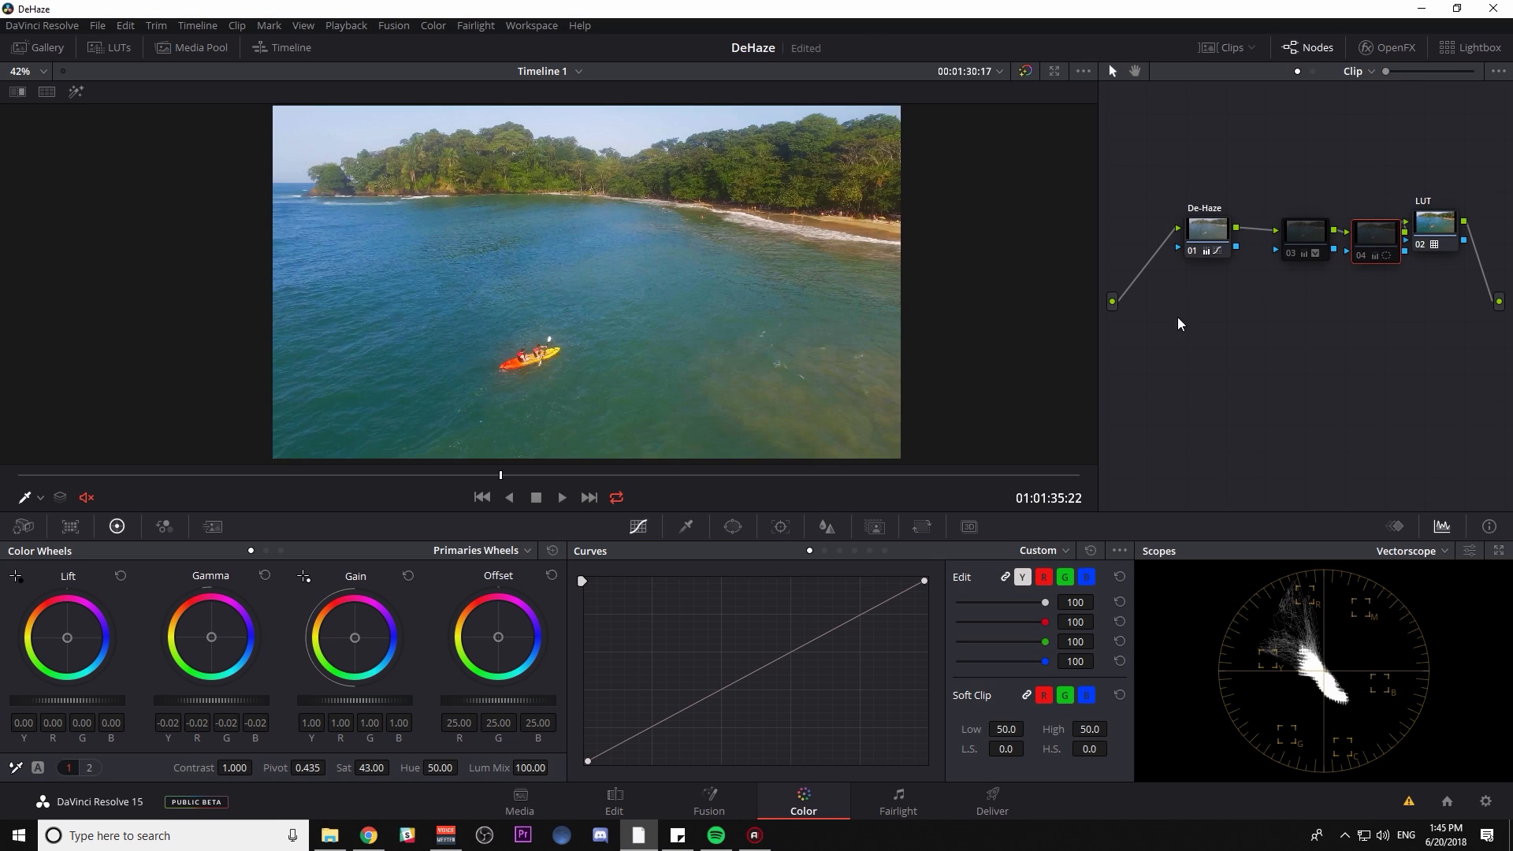
pyautogui.click(1313, 252)
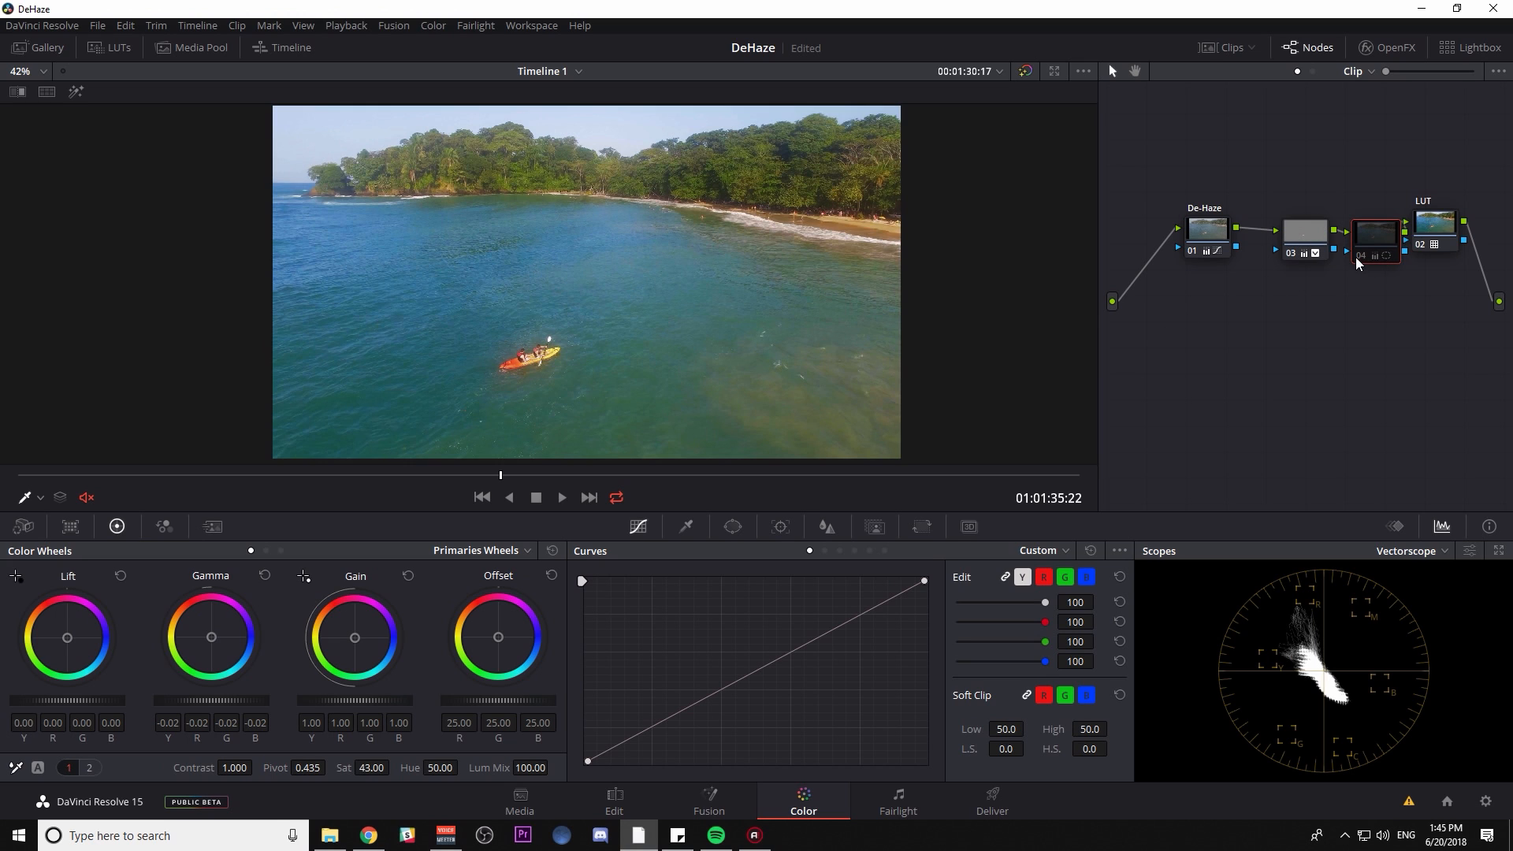